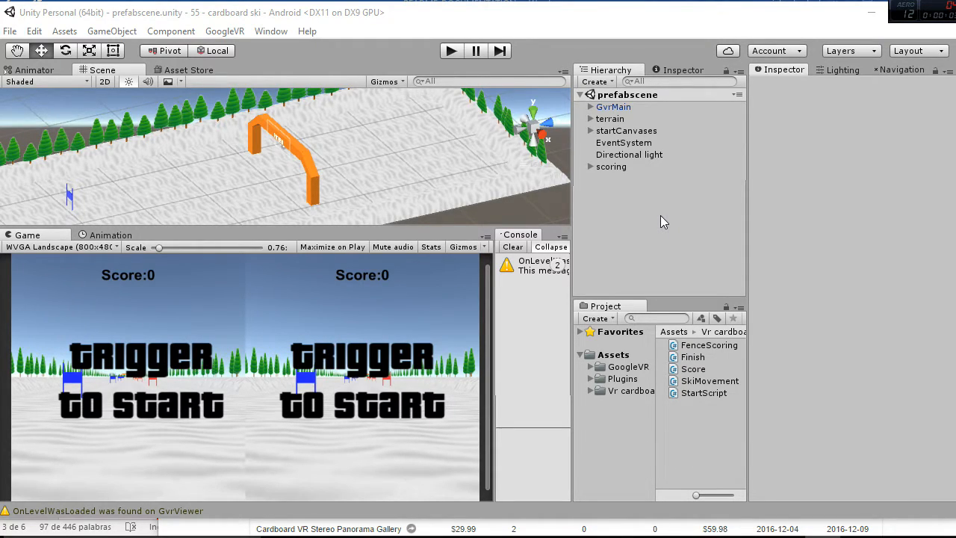
mouse_move(641, 212)
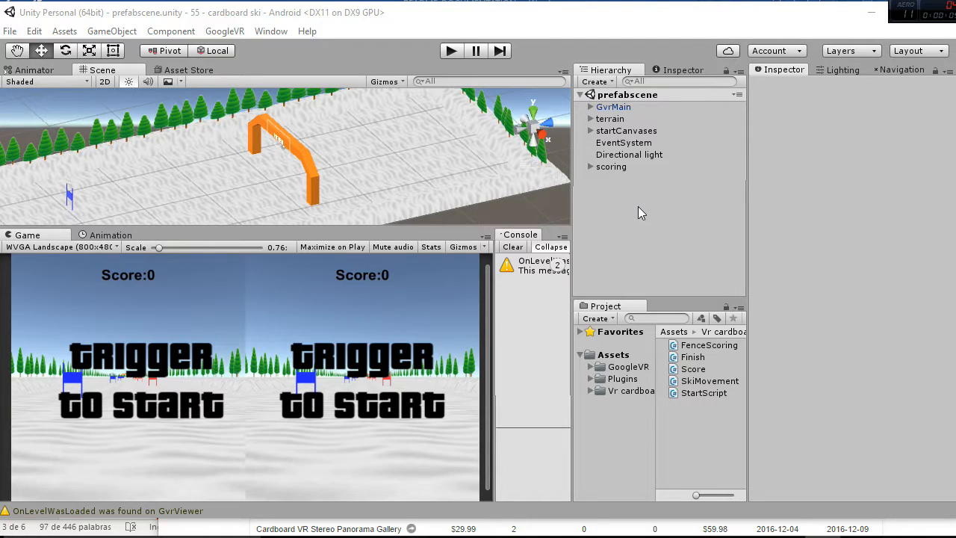
Select GvrMain to show its Ski Movement components and frame the skis in the Scene view
left_click(615, 106)
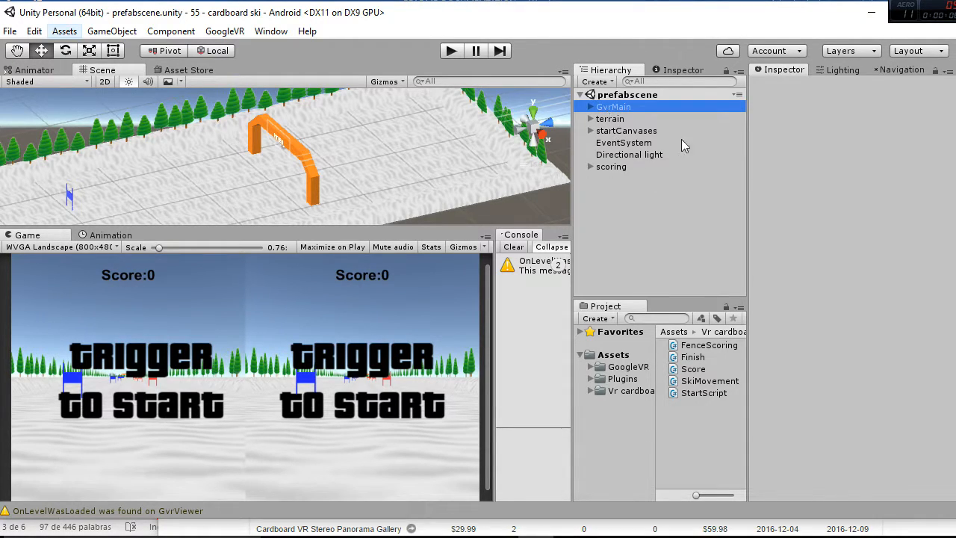
left_click(614, 106)
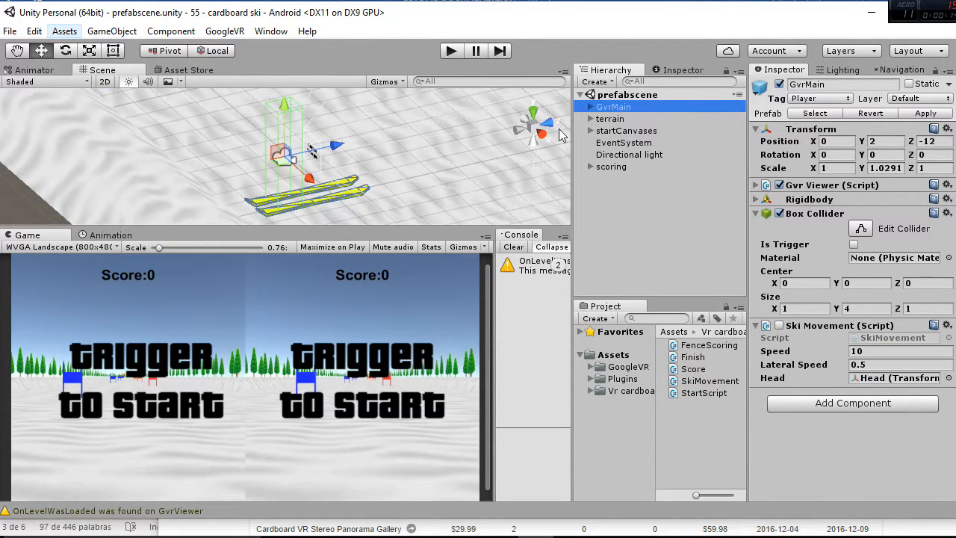
Expand GvrMain to reveal its Head, Stereo Render, skiL and skiR children
left_click(588, 106)
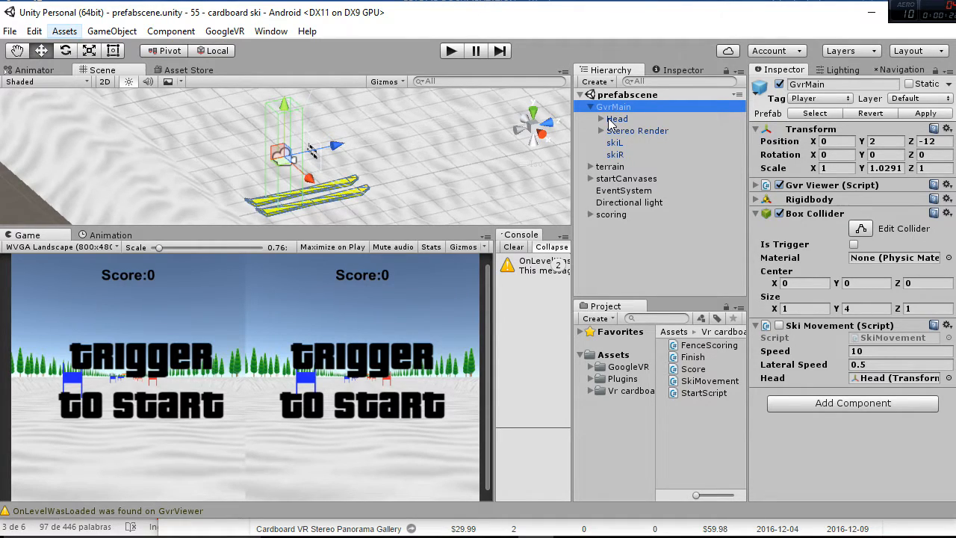
left_click(777, 325)
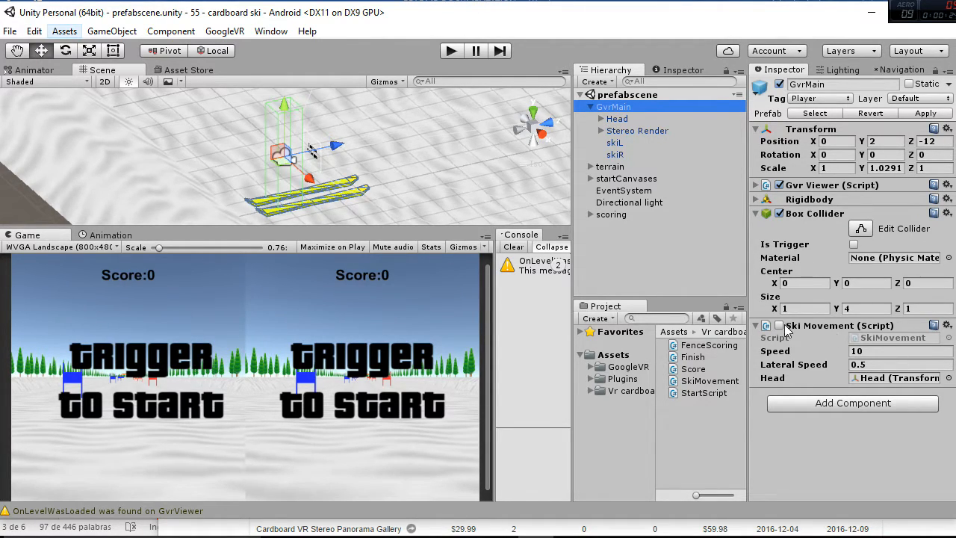
left_click(780, 326)
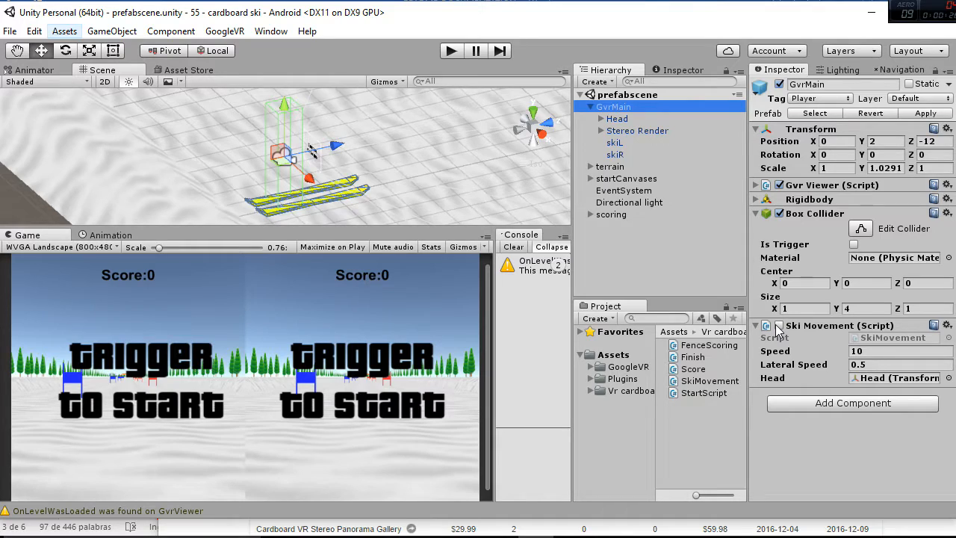
left_click(770, 326)
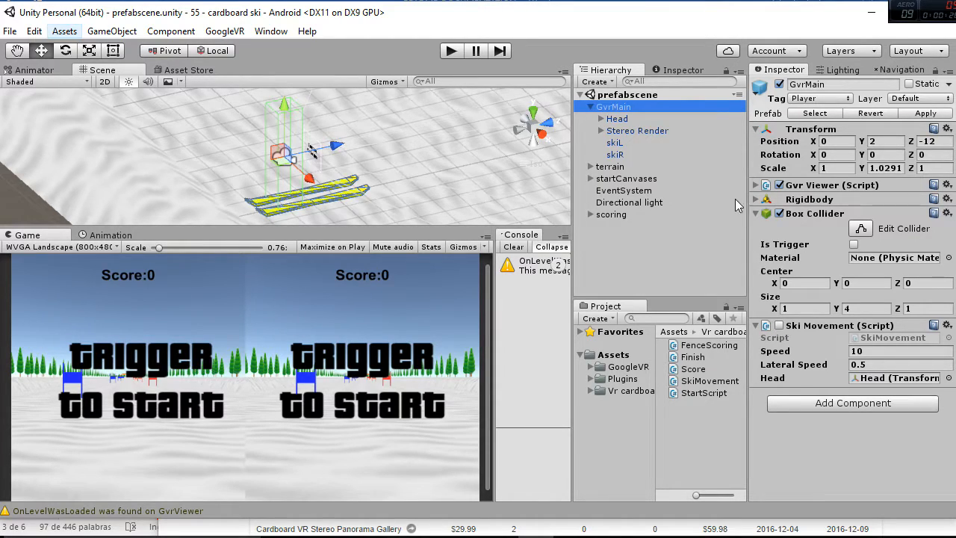
mouse_move(446, 111)
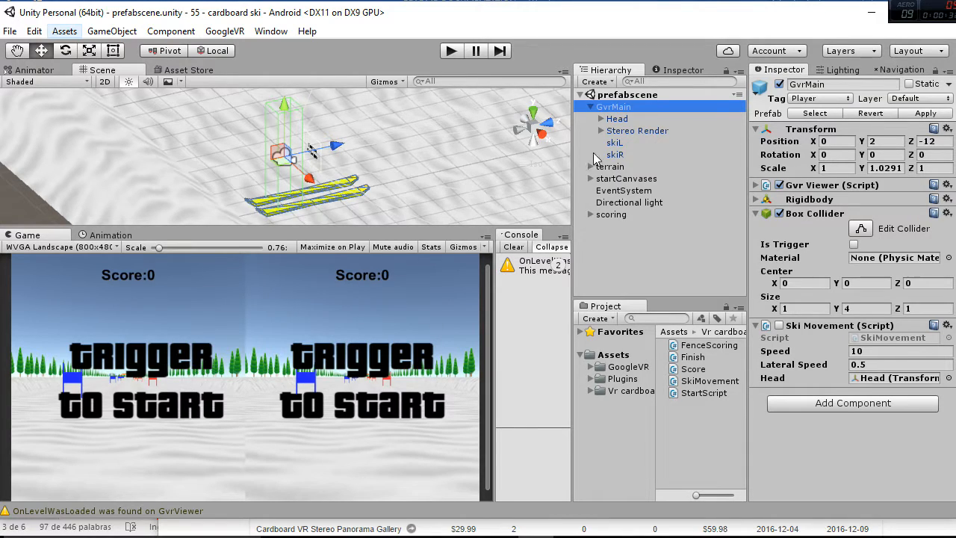
mouse_move(708, 358)
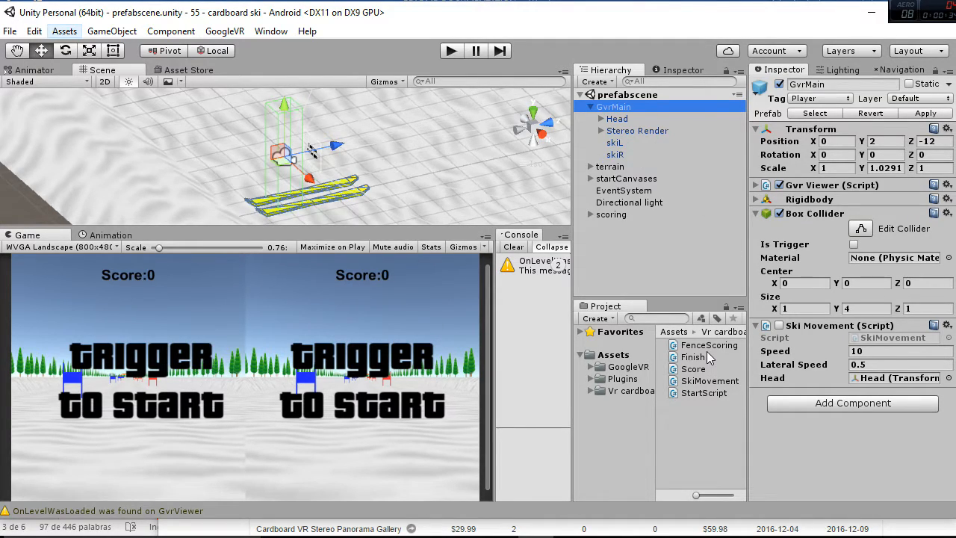
Preview the StartScript code referencing viewer, canvas and ski movement, then return to GvrMain
left_click(702, 393)
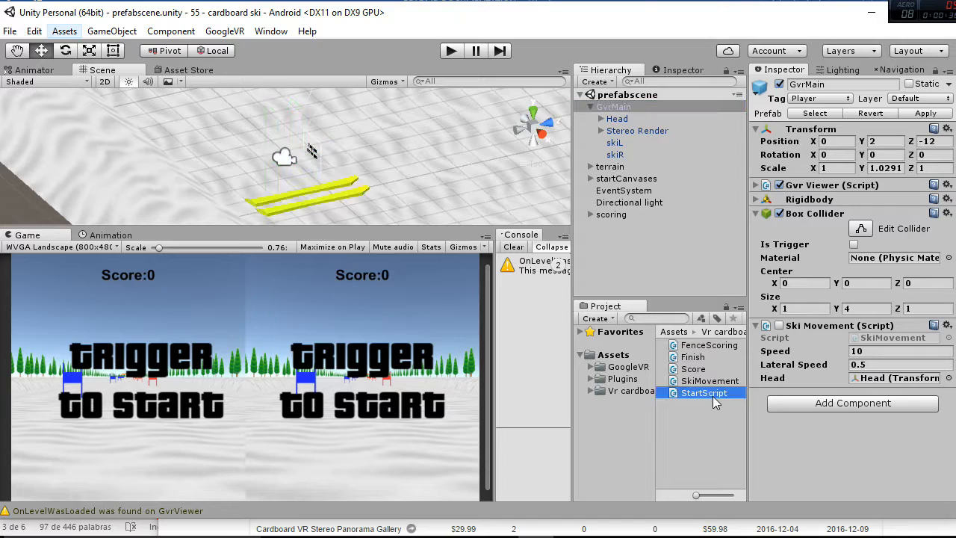
left_click(702, 393)
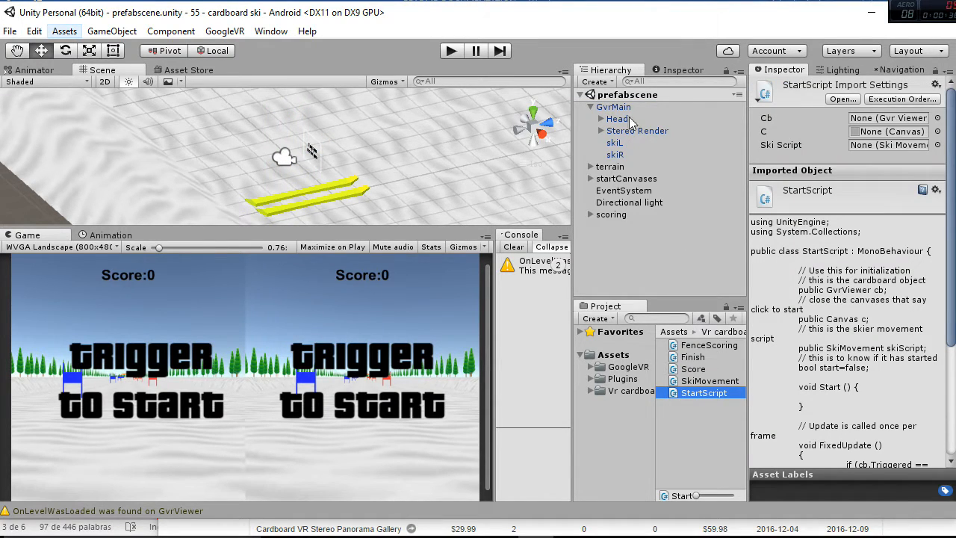
left_click(613, 106)
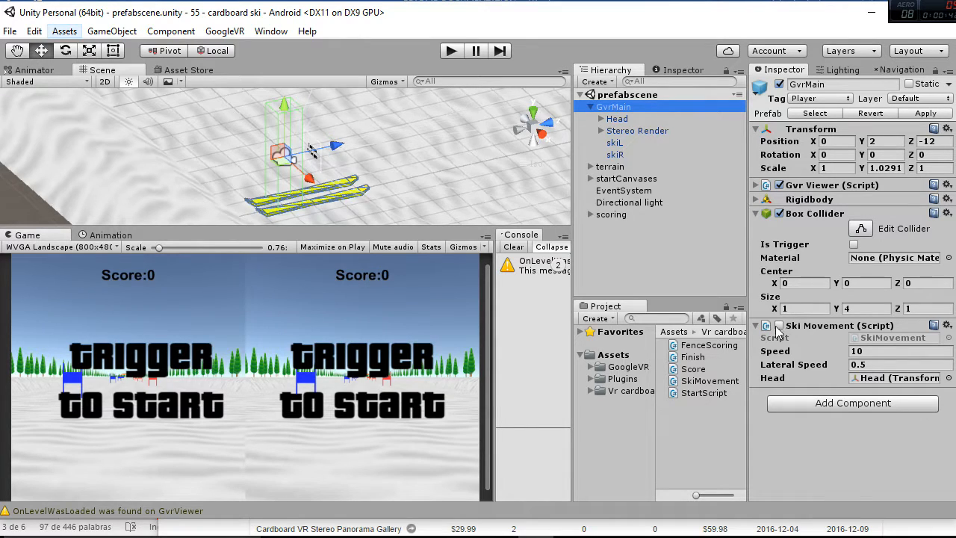
left_click(770, 326)
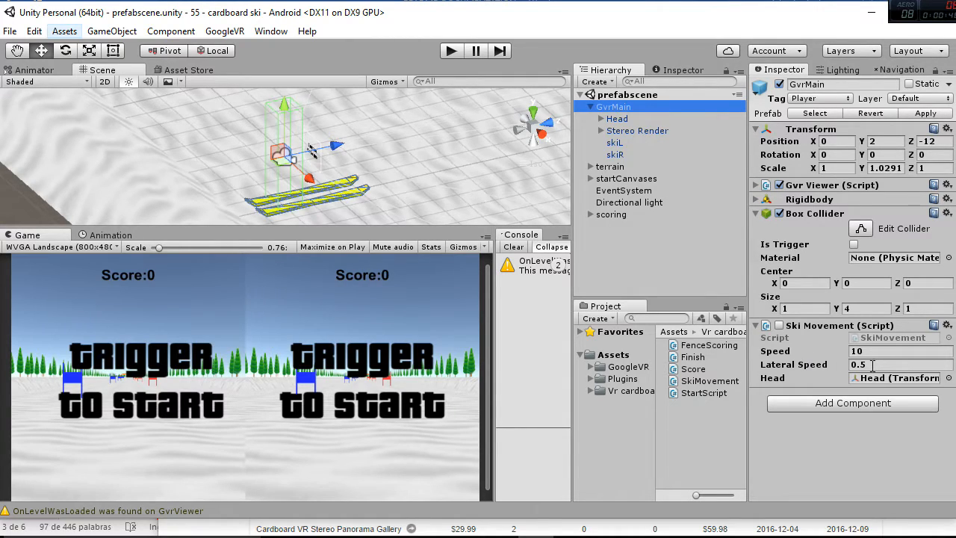
mouse_move(824, 382)
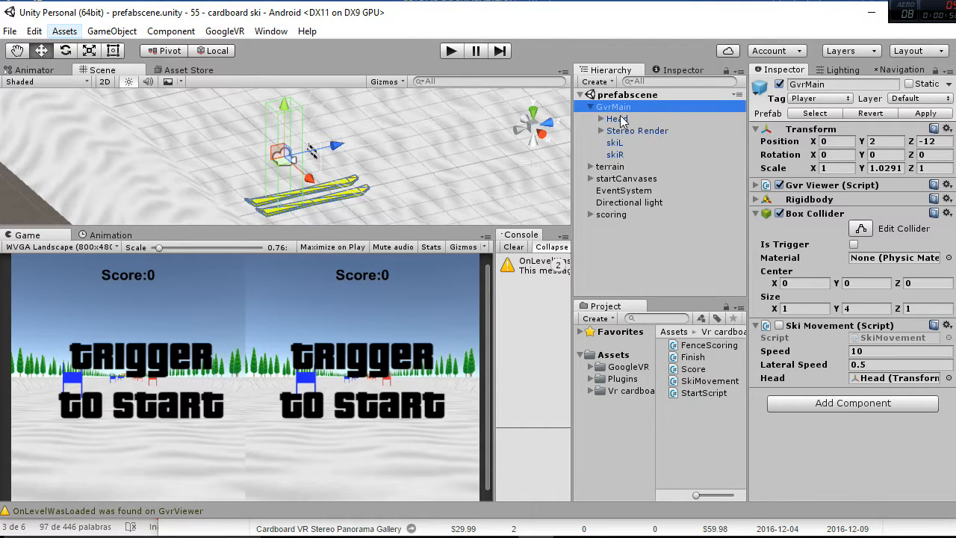
Expand the terrain group and inspect terrainBase, terrainBase (1), (3) and (4) in turn
left_click(592, 166)
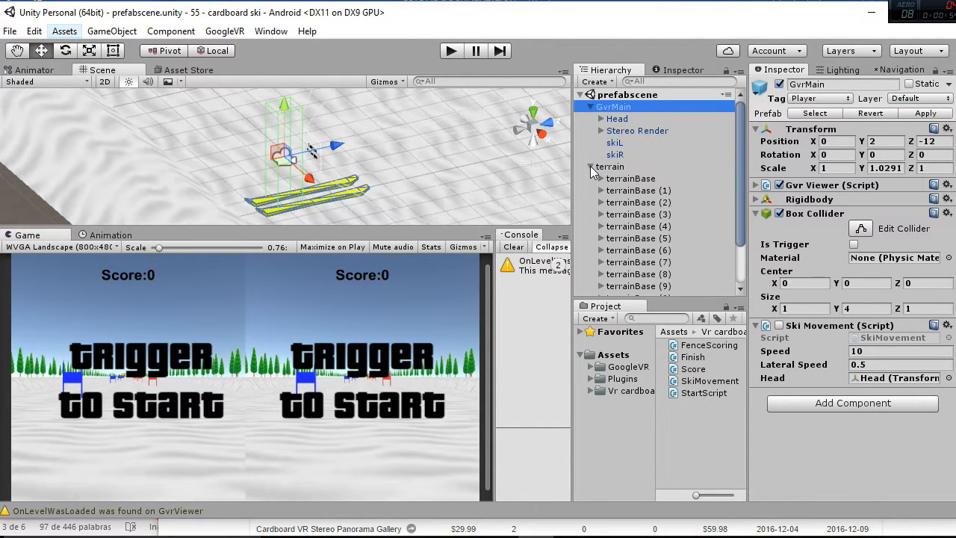
left_click(609, 166)
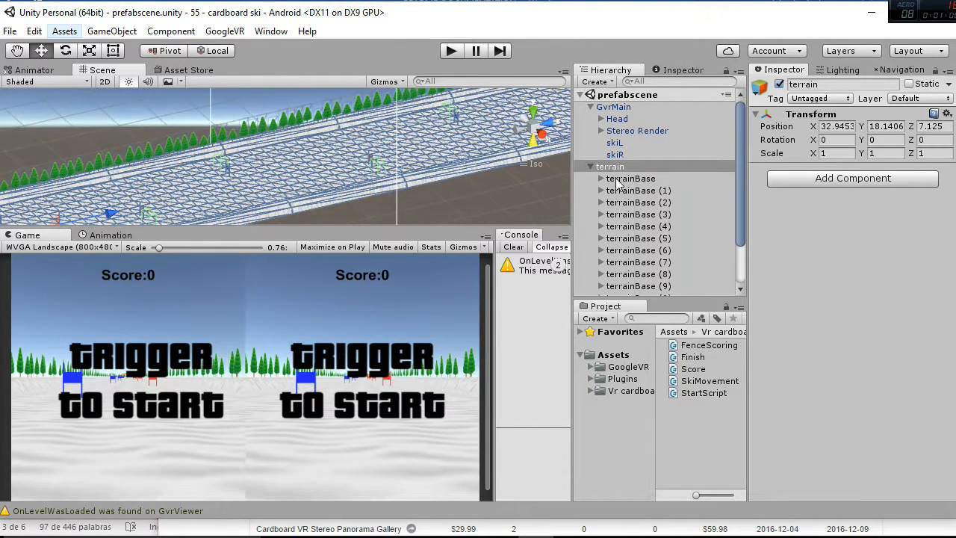
left_click(631, 179)
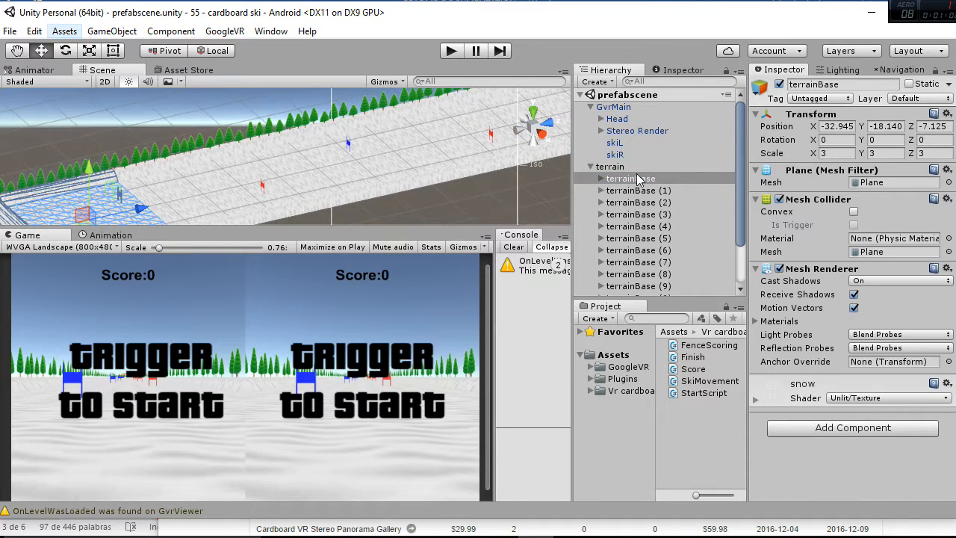
left_click(635, 190)
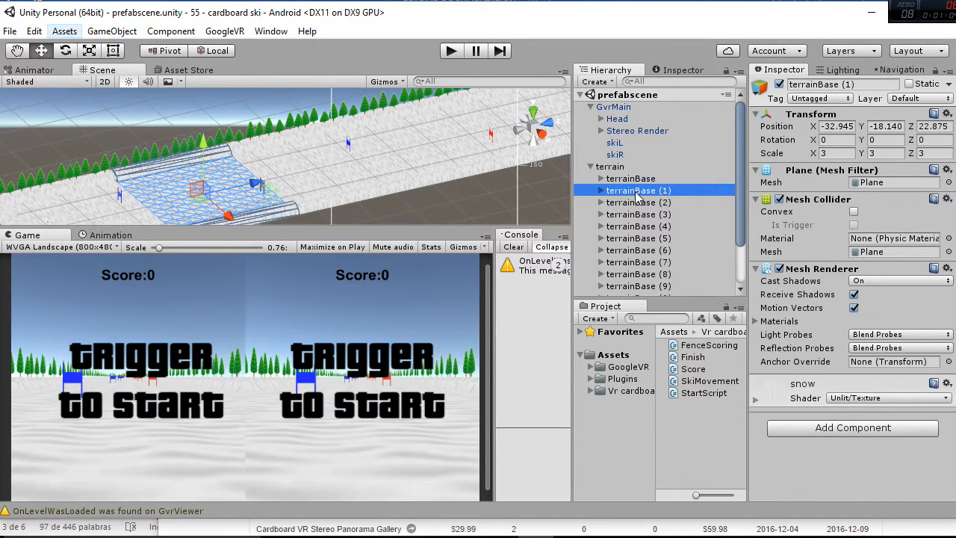
left_click(640, 215)
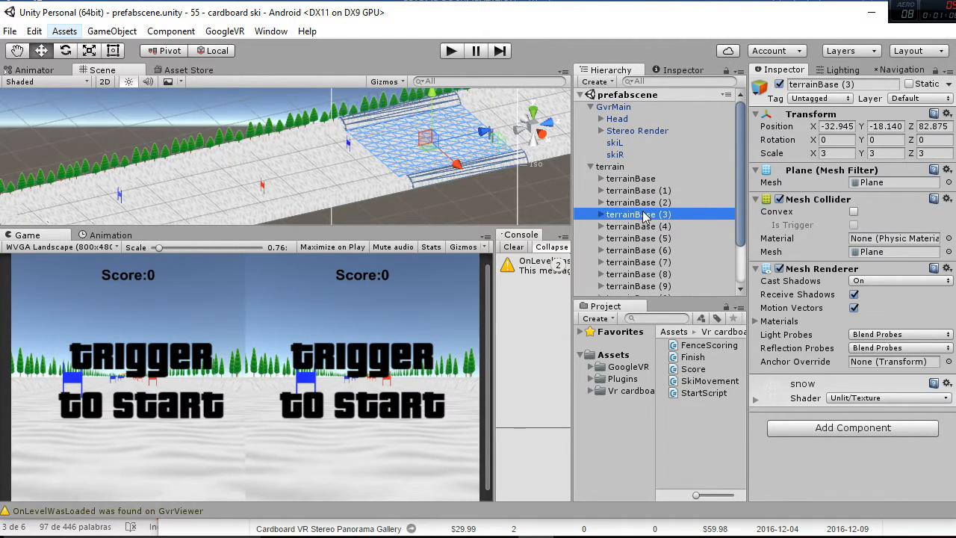
left_click(639, 225)
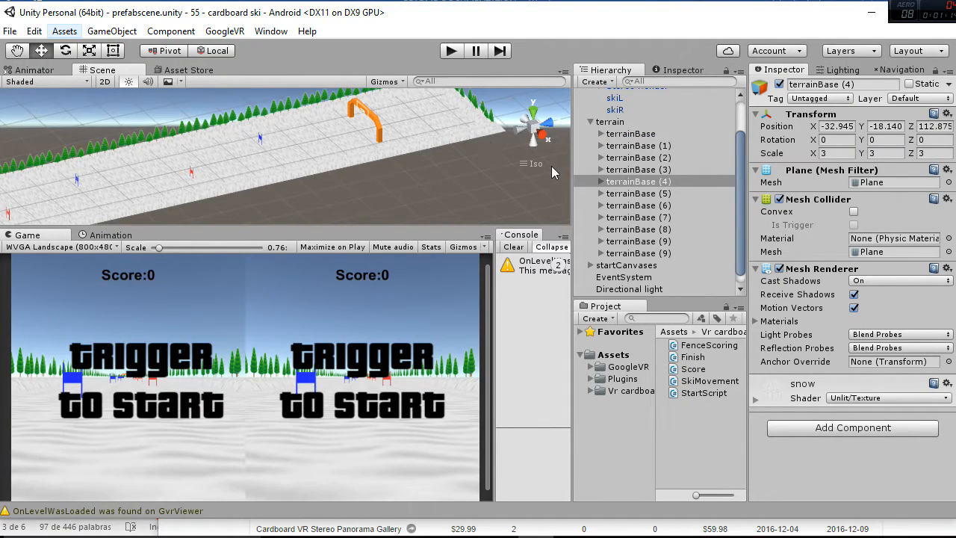
Duplicate terrainBase (9) into a new terrainBase (10) section and clear the selection
left_click(640, 242)
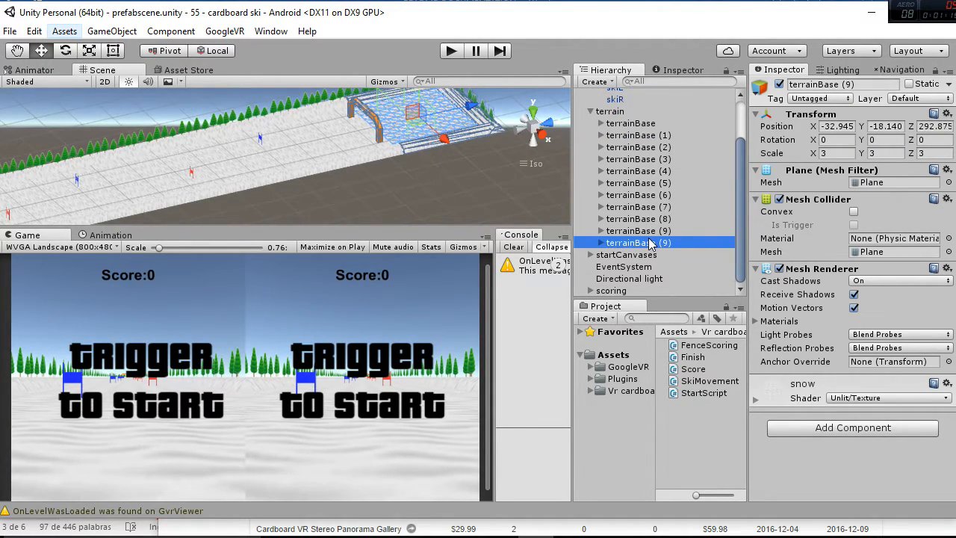
left_click(639, 230)
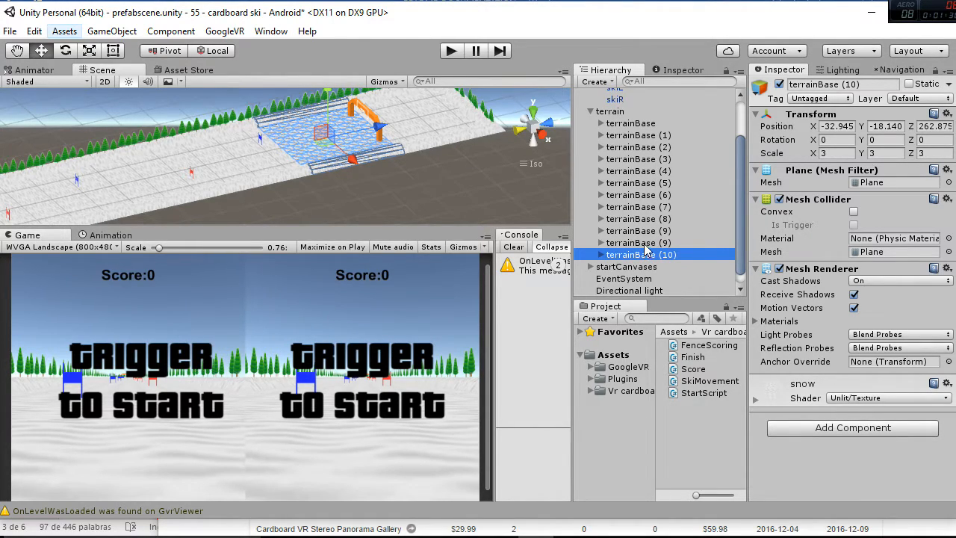
left_click(638, 230)
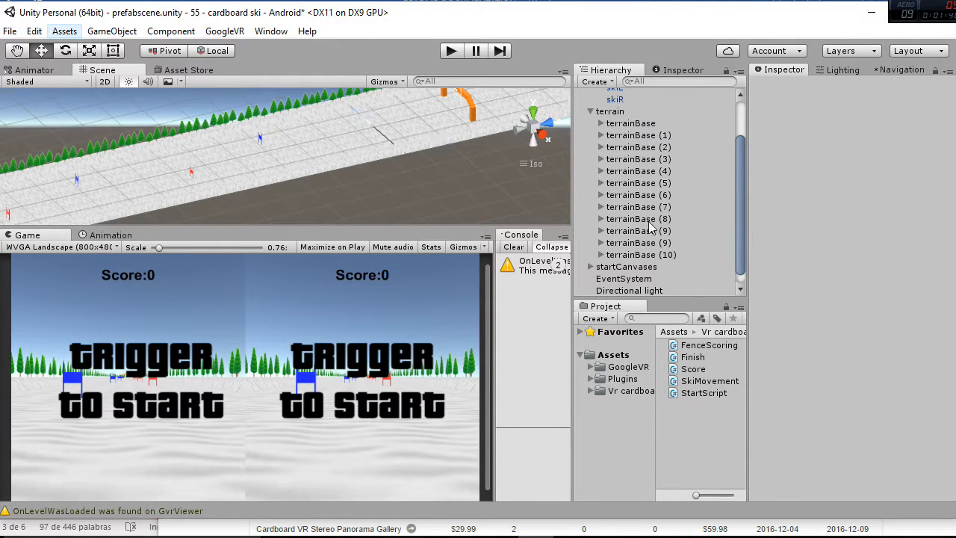
Select the last track sections, terrainBase (8) to (10), near the end of the slope
left_click(638, 242)
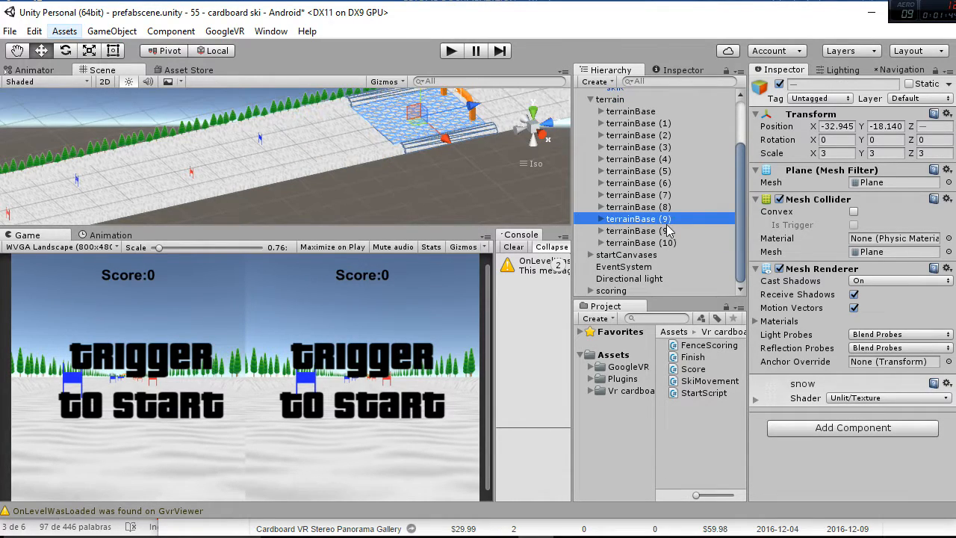
left_click(639, 218)
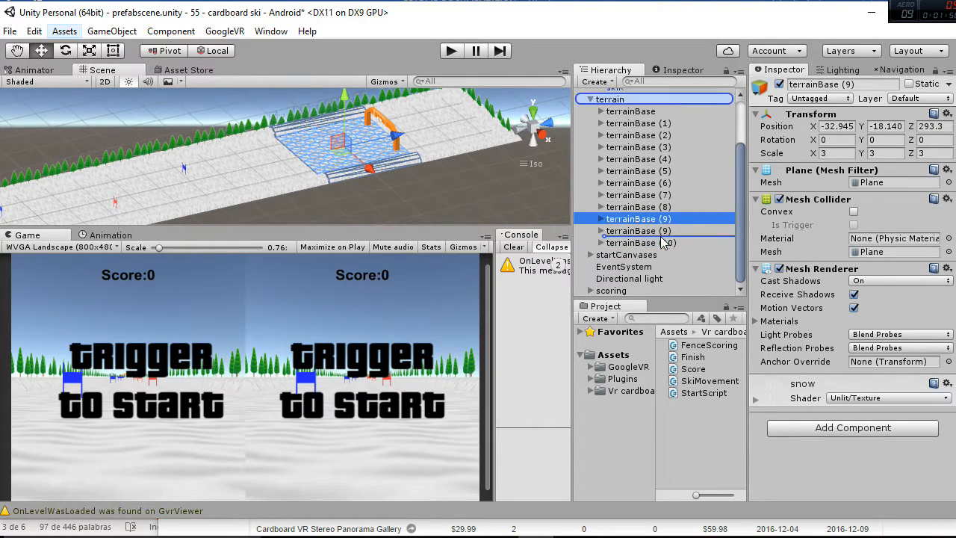
left_click(639, 242)
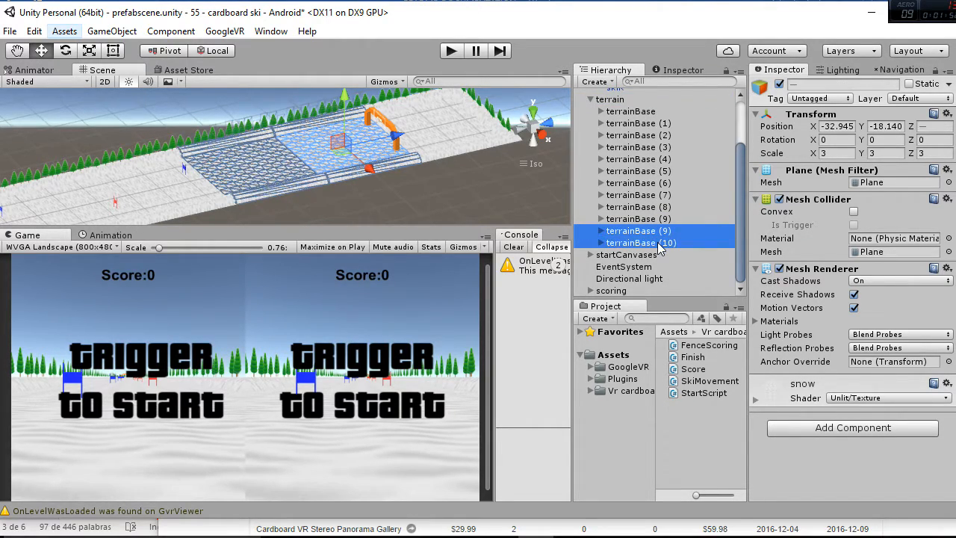
left_click(640, 218)
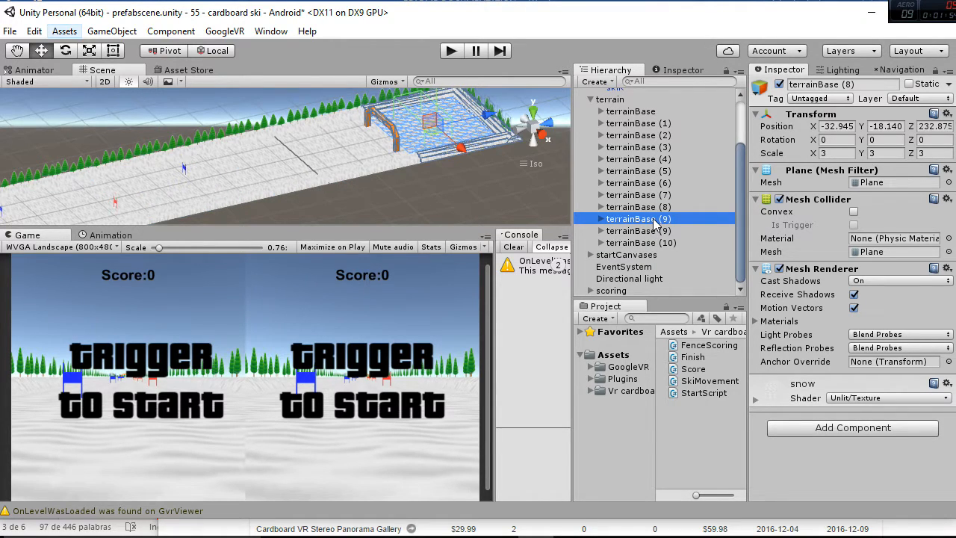
Duplicate terrainBase (9) and place the copy further along the track in Z
left_click(638, 230)
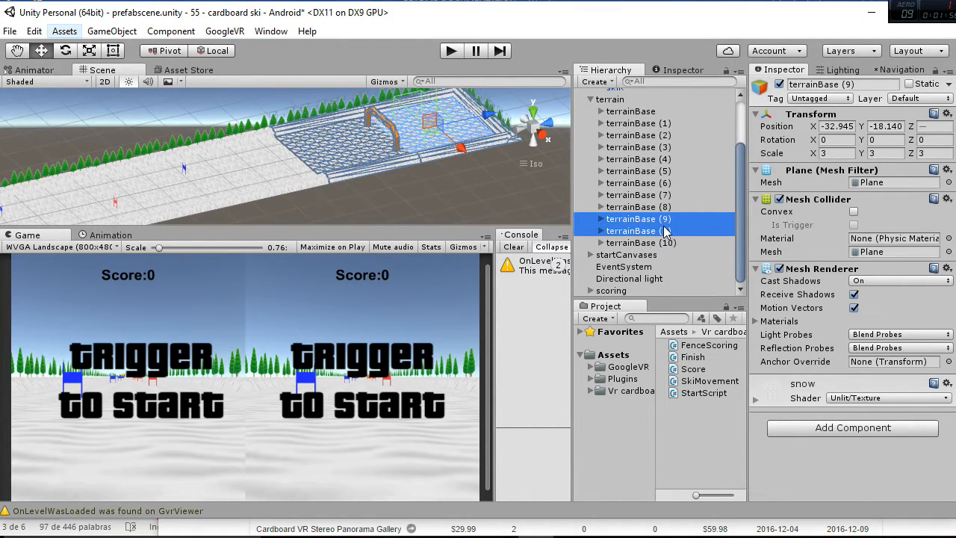
left_click(627, 254)
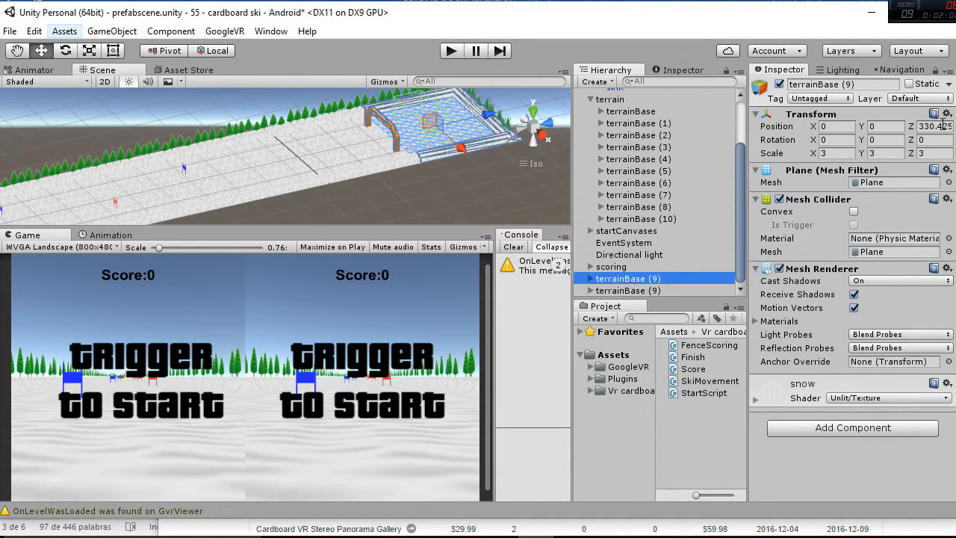
left_click(929, 125)
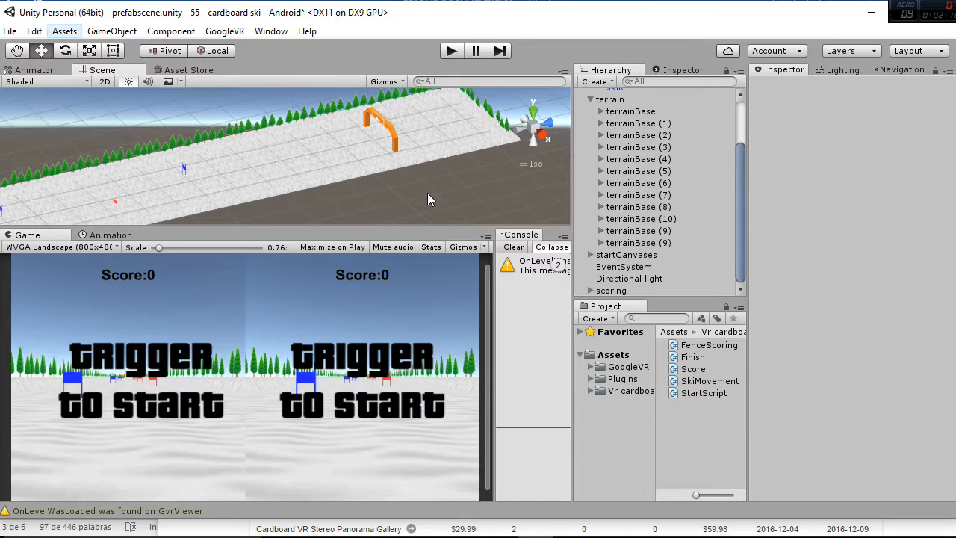
mouse_move(394, 188)
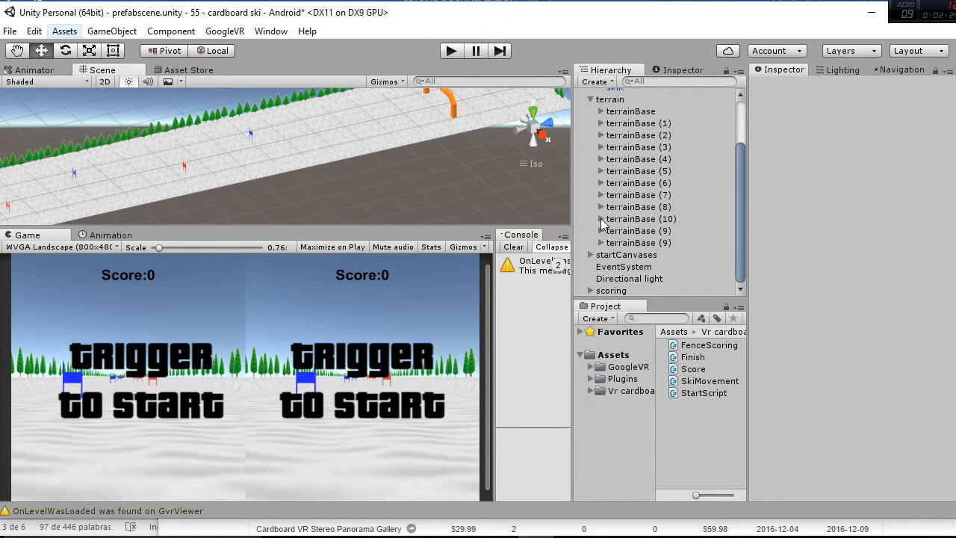
Reveal the borderSnow pieces in terrainBase (10) and the prefabs folder with borderSnow, fenceBlue, fenceRed and ski
left_click(601, 218)
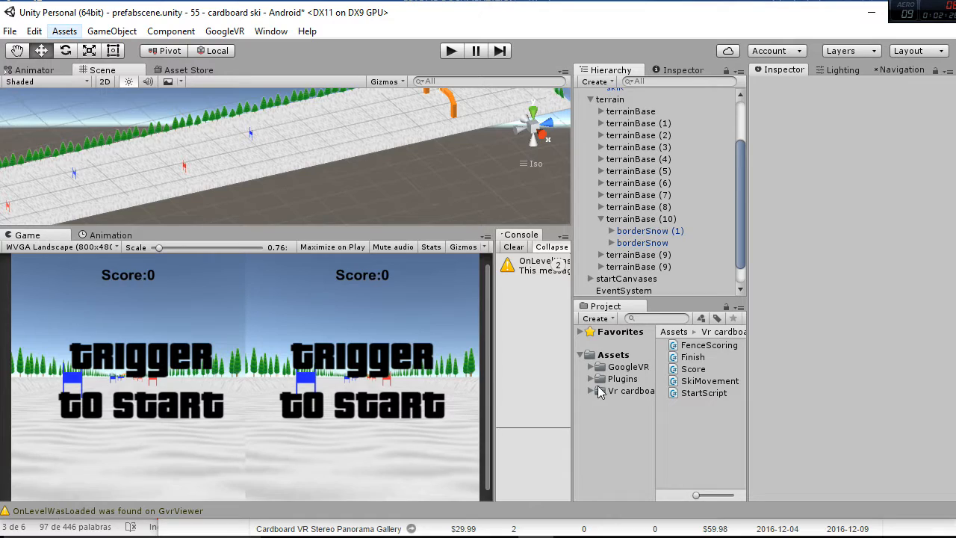
left_click(601, 391)
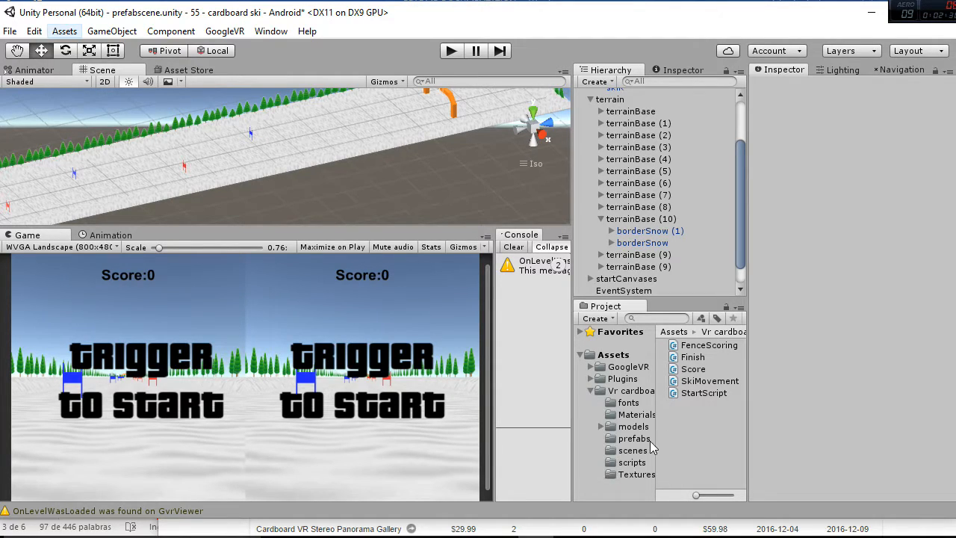
left_click(633, 438)
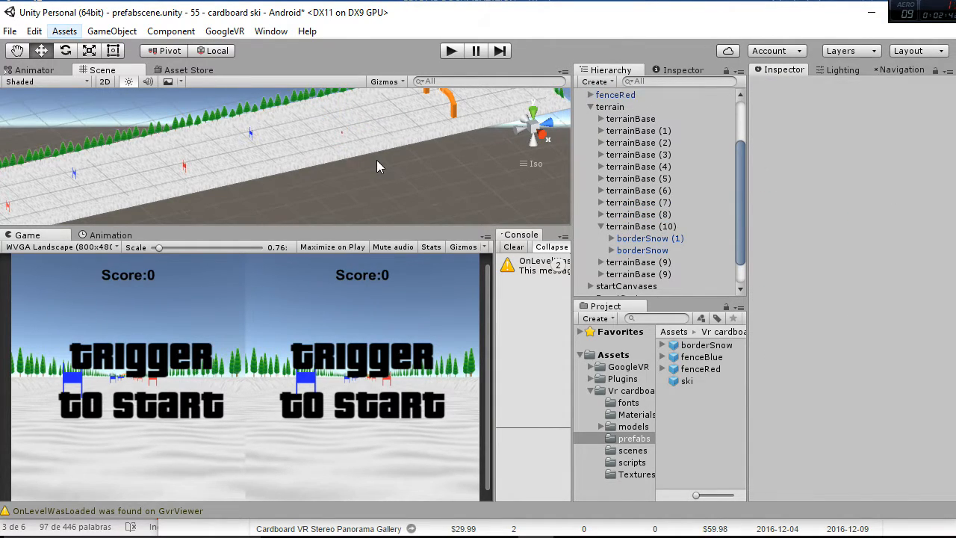
left_click(615, 96)
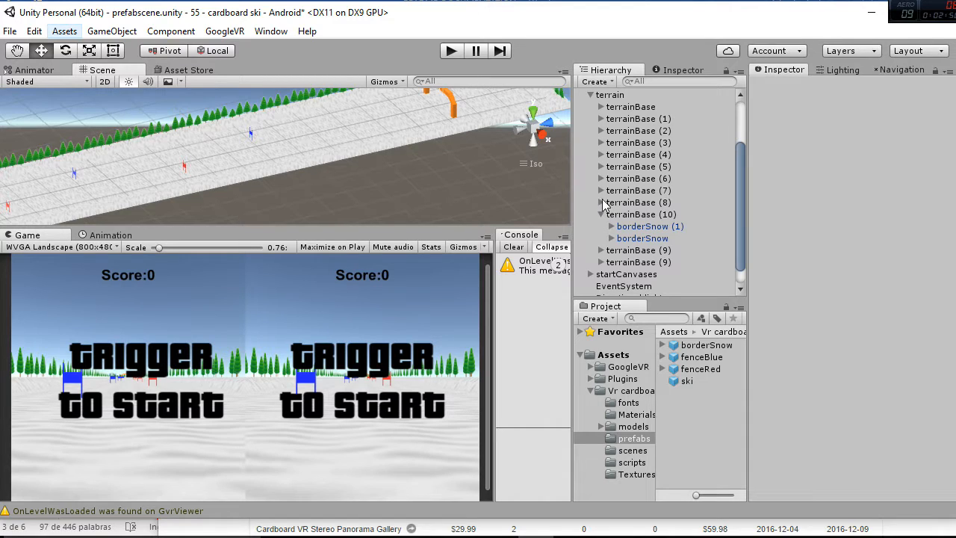
Expand terrainBase (7) and (8) and inspect the red fence on terrainBase (7) with its trigger collider
left_click(602, 203)
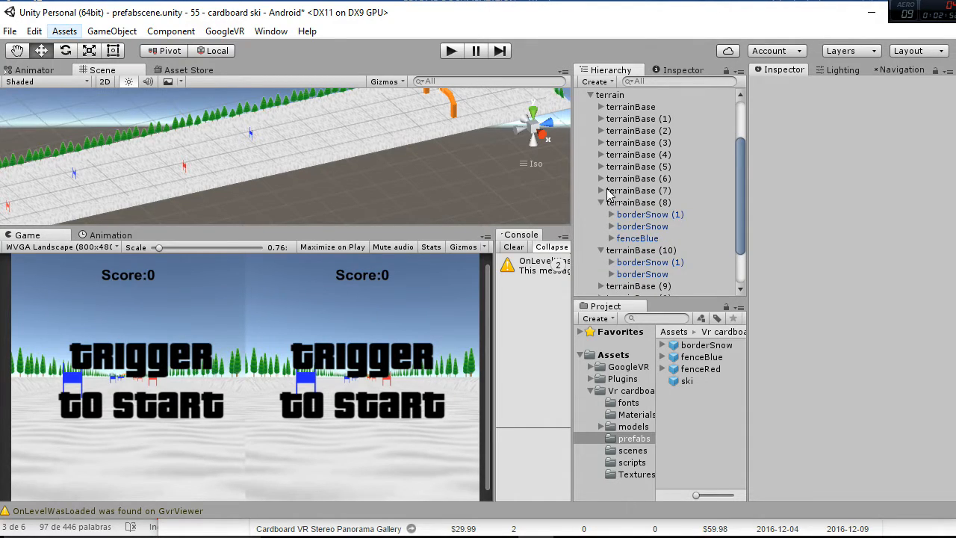
left_click(600, 192)
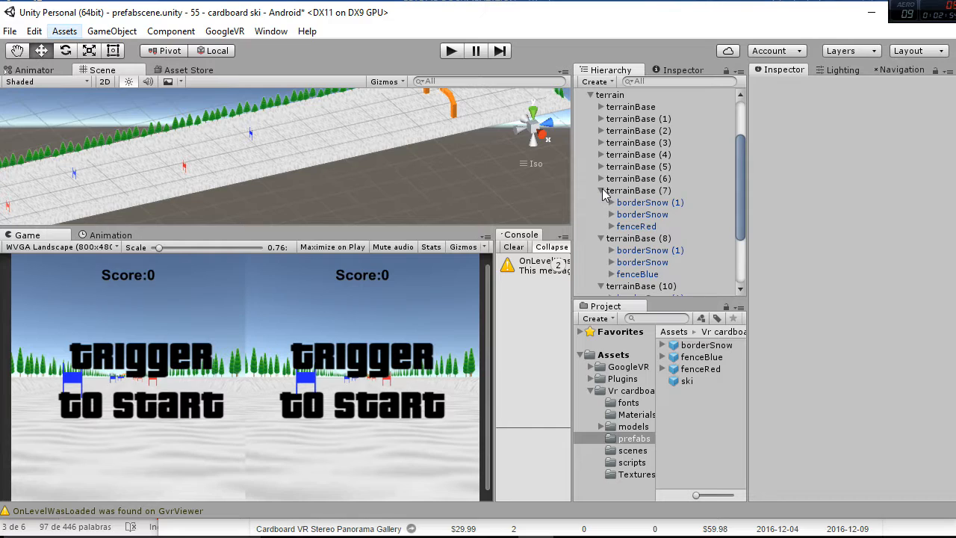
left_click(636, 227)
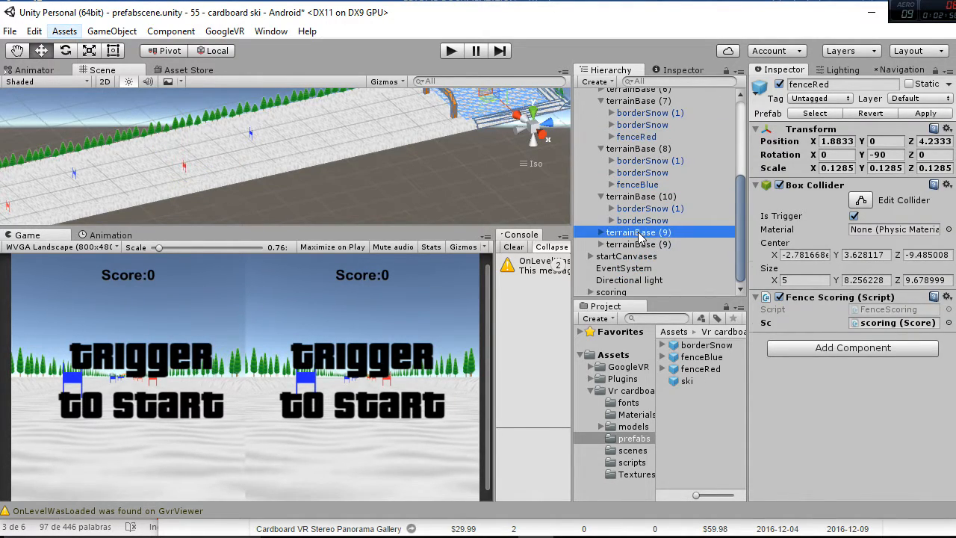
left_click(635, 245)
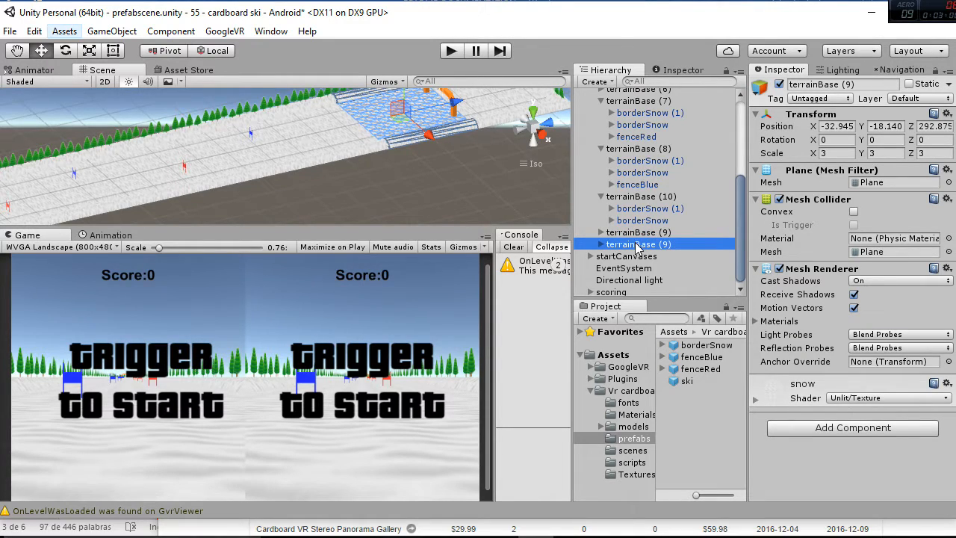
left_click(634, 150)
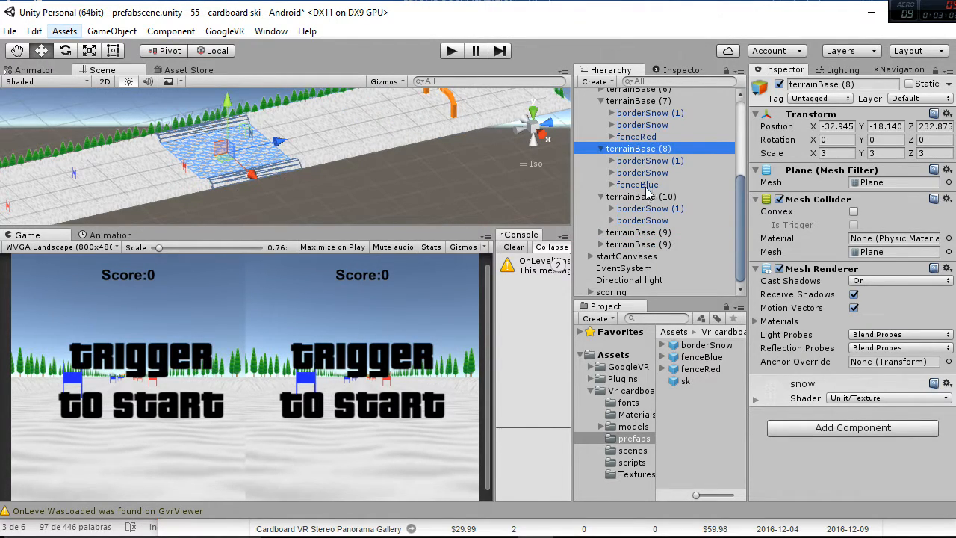
Inspect the red fence on terrainBase (10) and the blue fence on terrainBase (8) with their scoring scripts
left_click(633, 197)
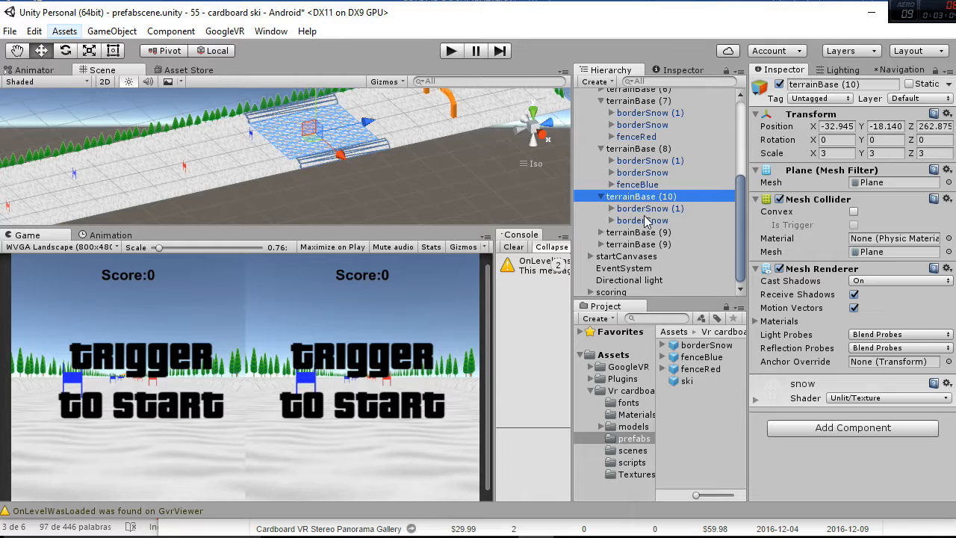
left_click(637, 232)
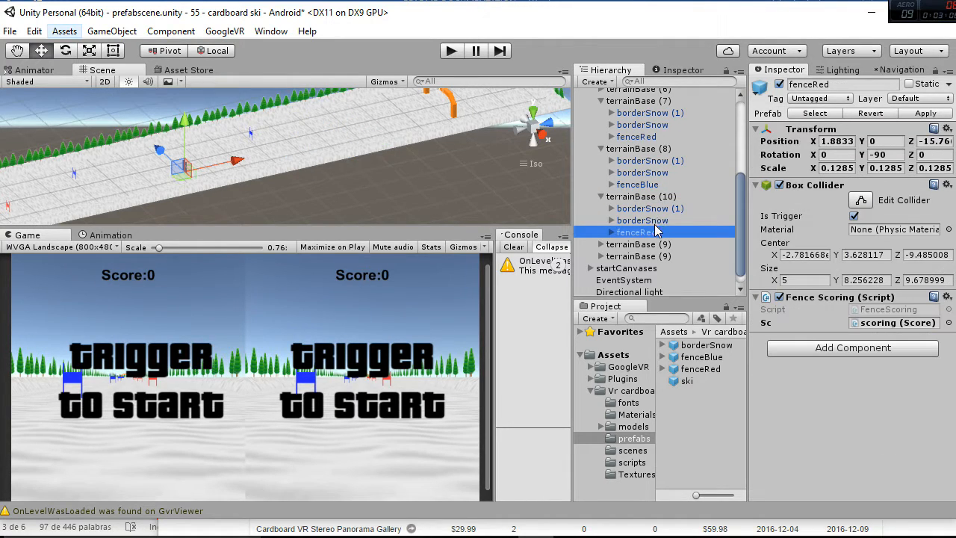
left_click(636, 185)
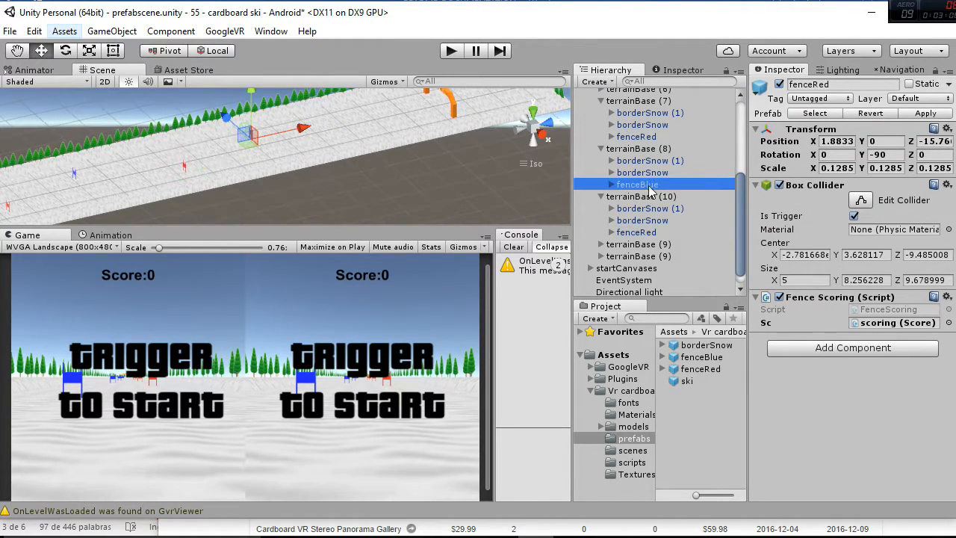
left_click(636, 185)
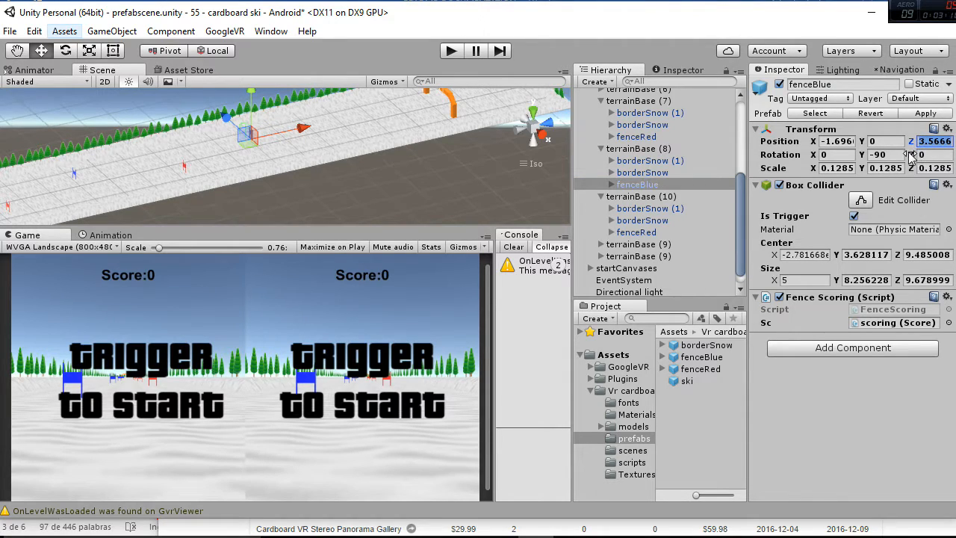
left_click(636, 232)
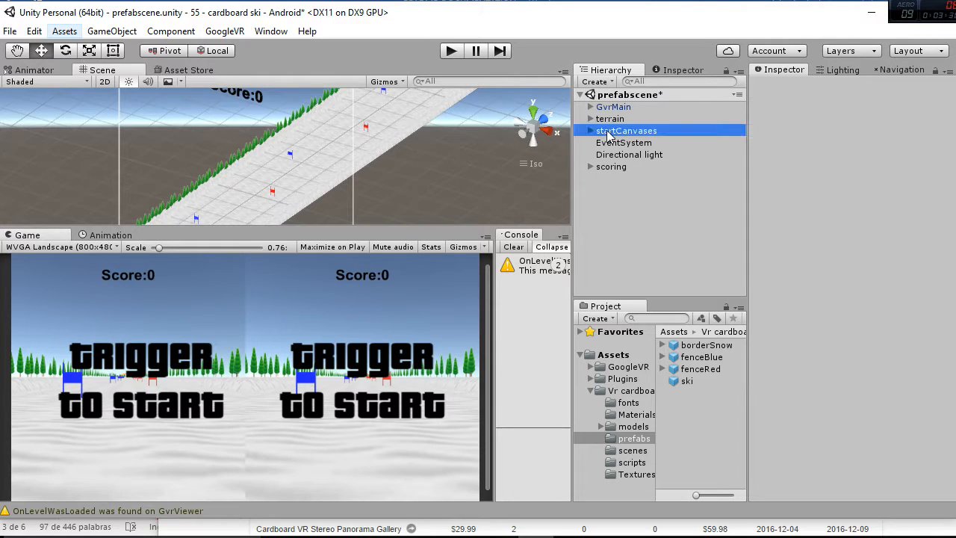
Review the startCanvases object's start script and GvrMain's ski movement settings
left_click(627, 130)
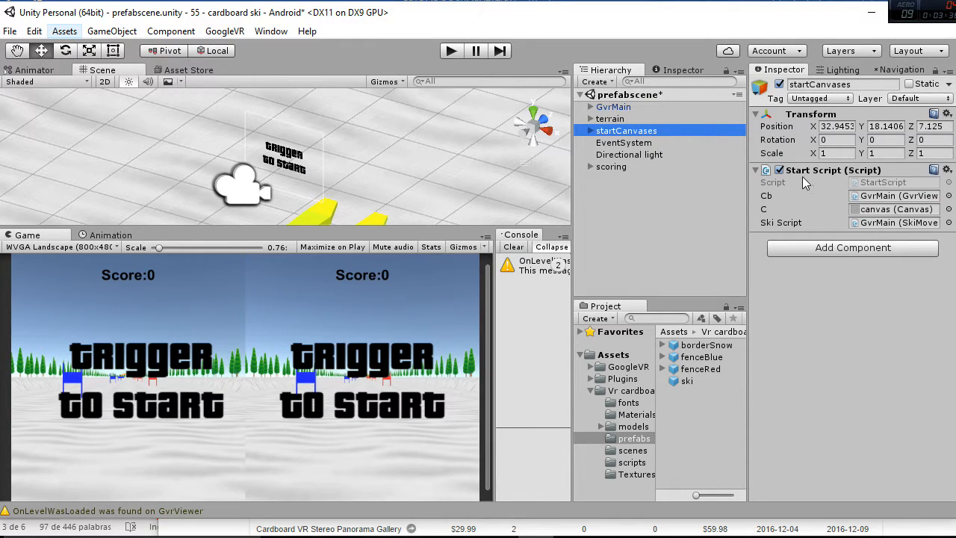
mouse_move(788, 182)
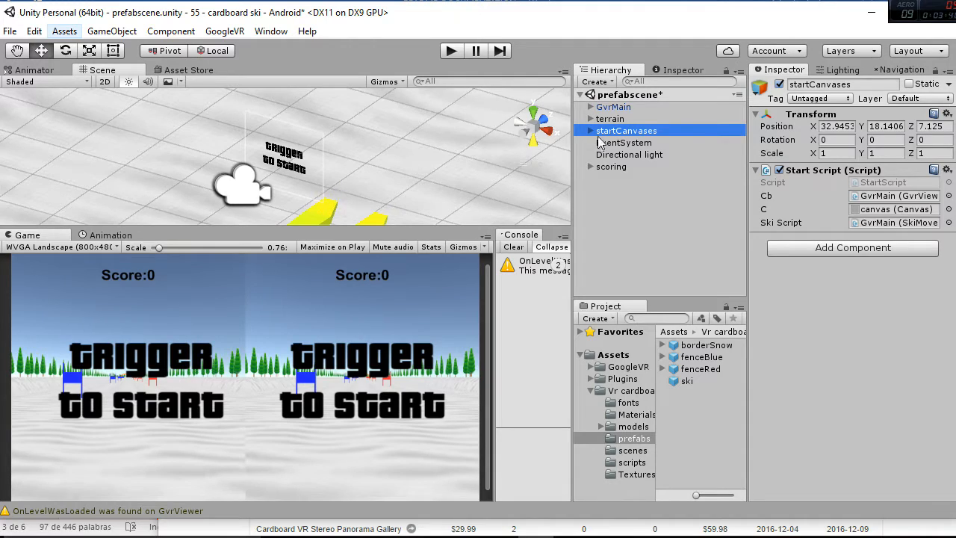
left_click(613, 106)
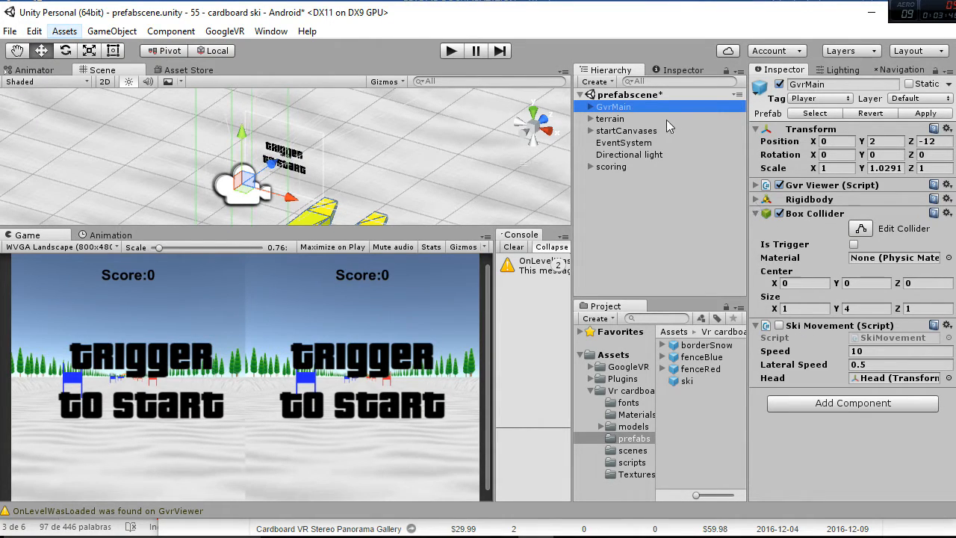
left_click(628, 131)
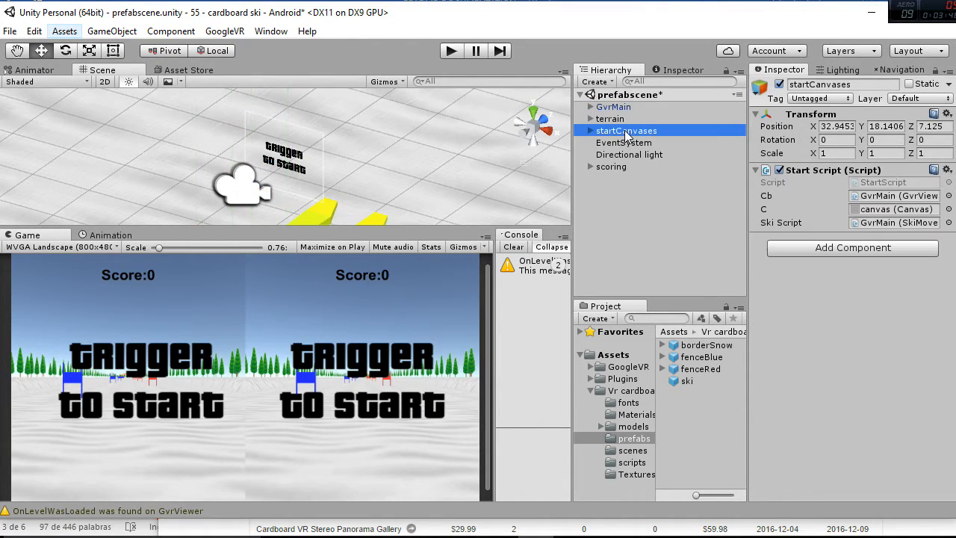
mouse_move(646, 143)
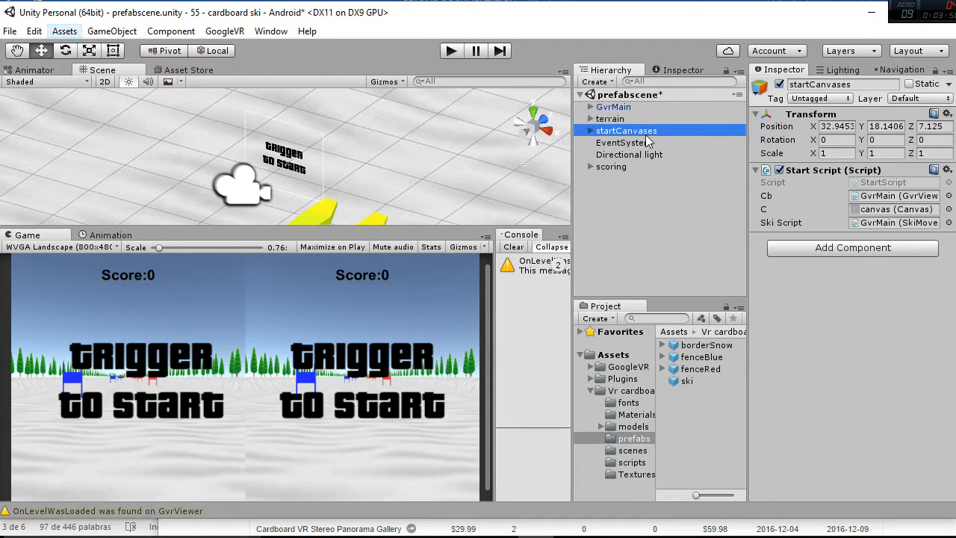
Expand scoring and inspect its CanvasR and CanvasL score canvases and canvas settings
left_click(610, 167)
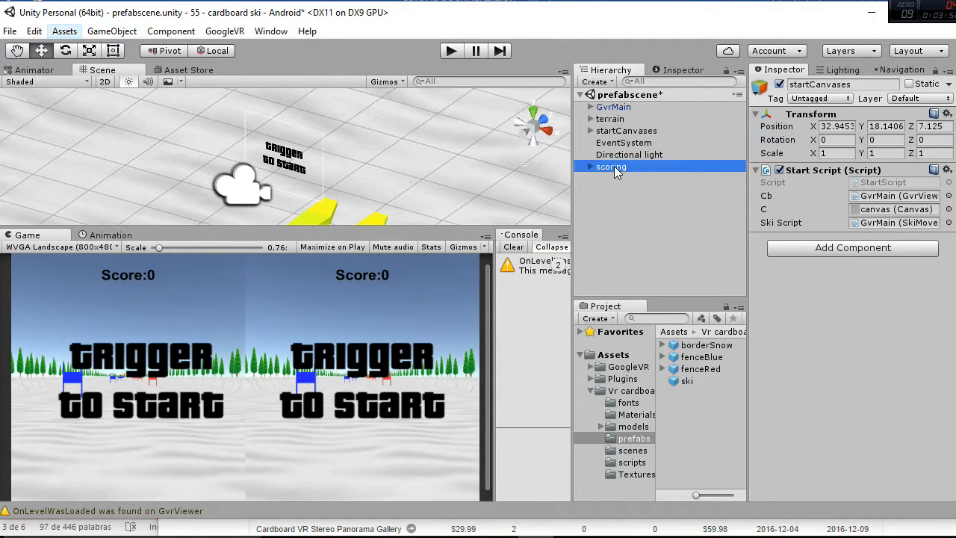
left_click(609, 167)
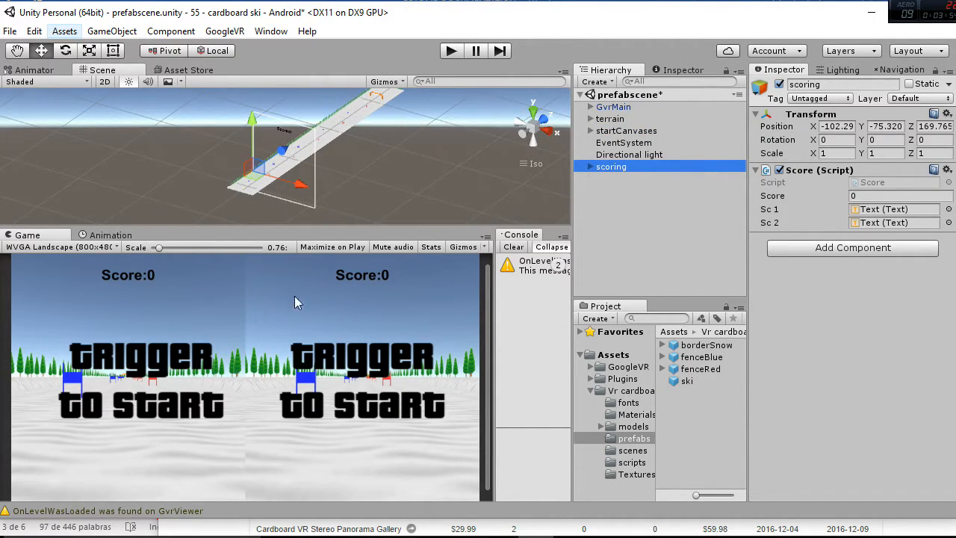
left_click(625, 190)
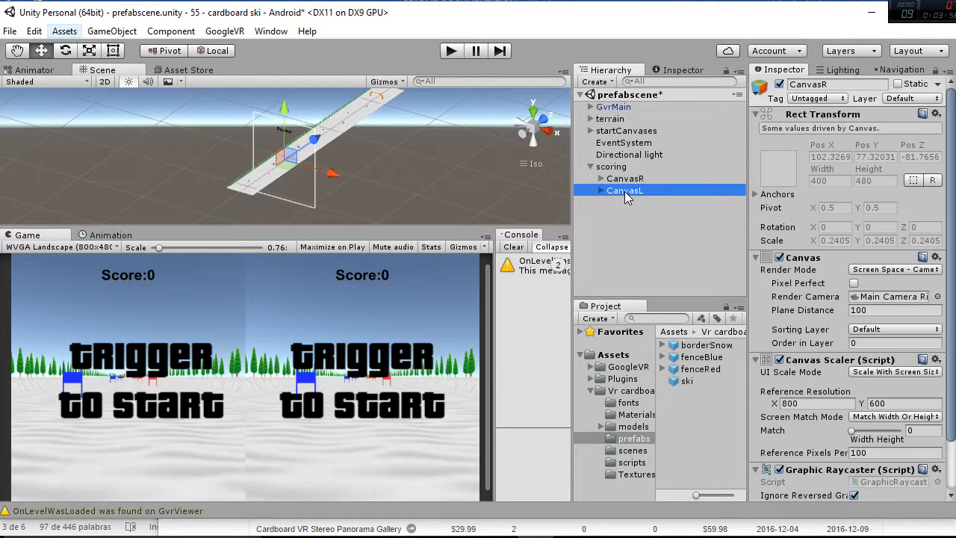
mouse_move(633, 194)
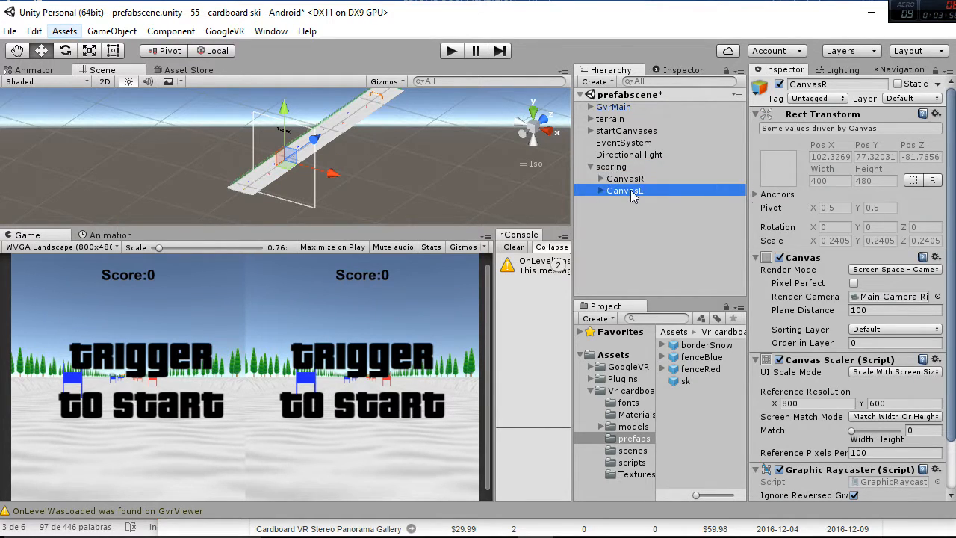
left_click(626, 180)
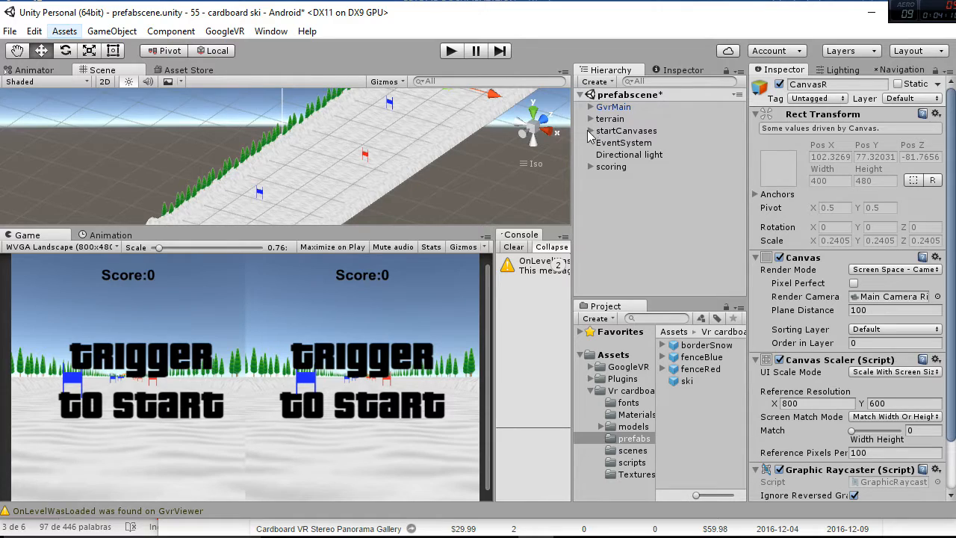
Frame terrainBase (1)'s red fence and select terrainBase (2)'s blue fence with their Fence Scoring scripts
left_click(592, 120)
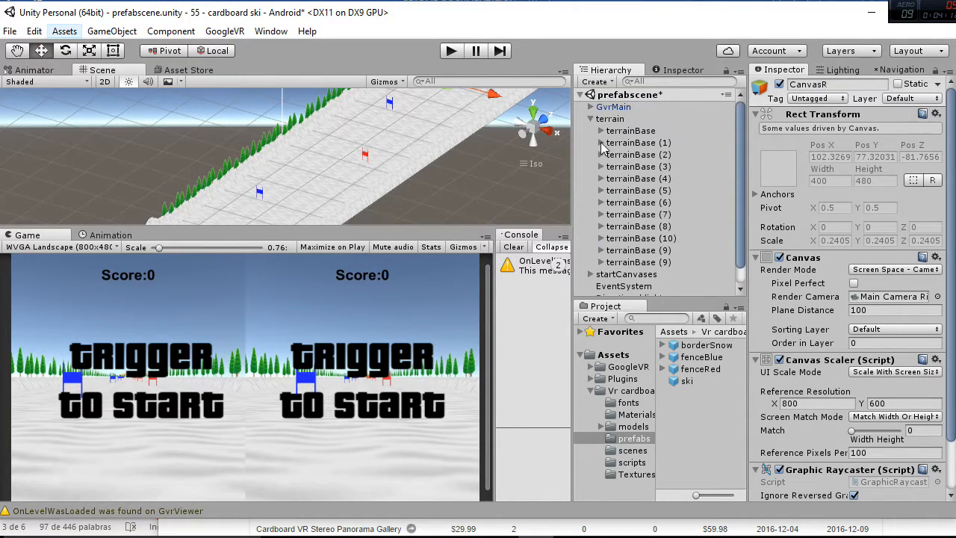
left_click(601, 143)
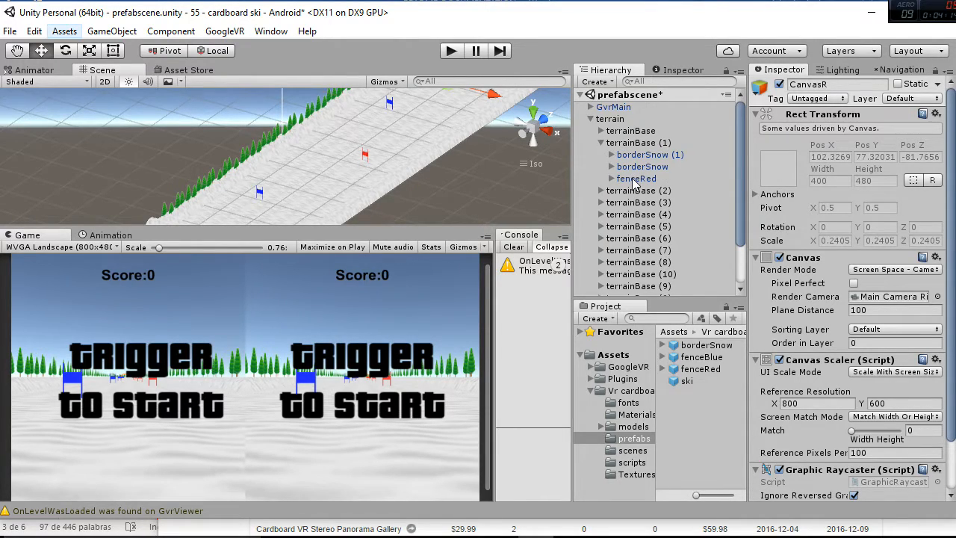
left_click(636, 178)
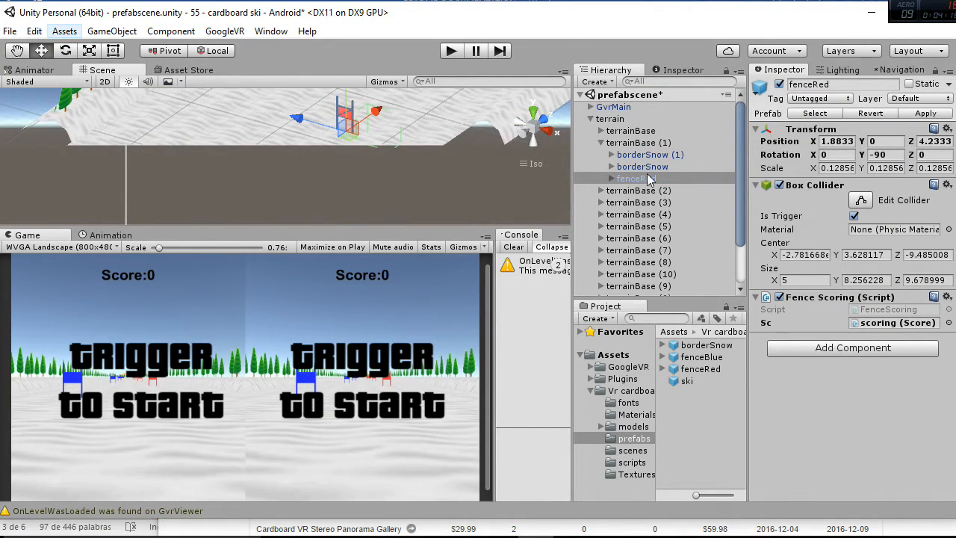
left_click(637, 178)
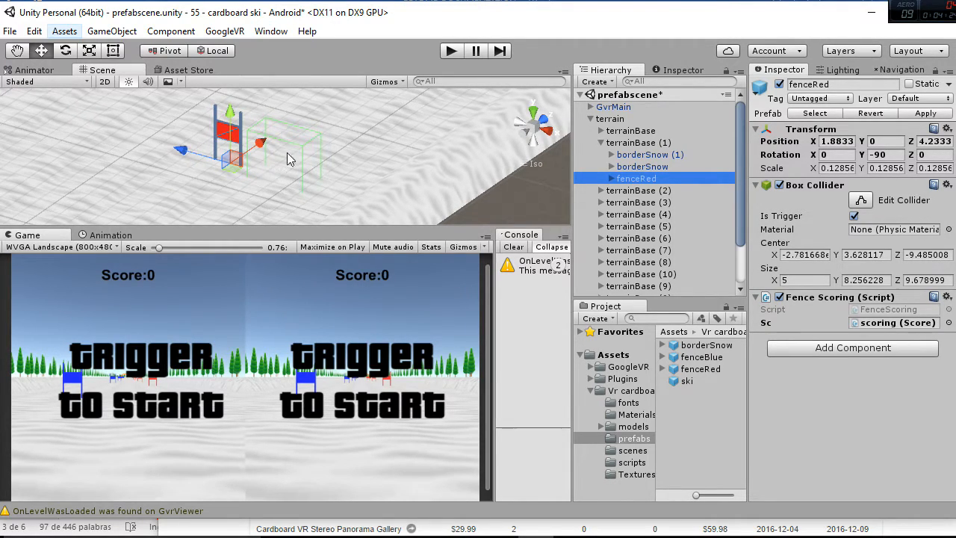
mouse_move(158, 284)
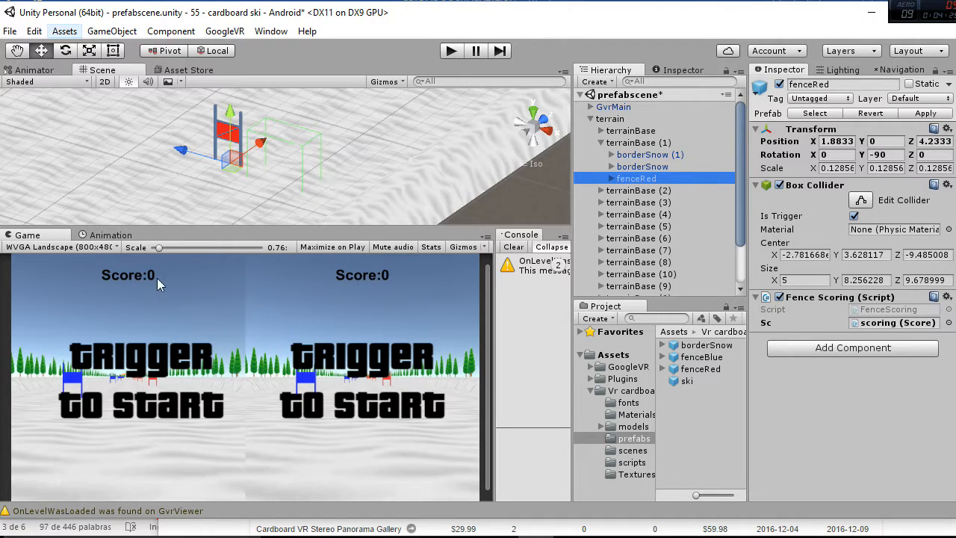
mouse_move(332, 162)
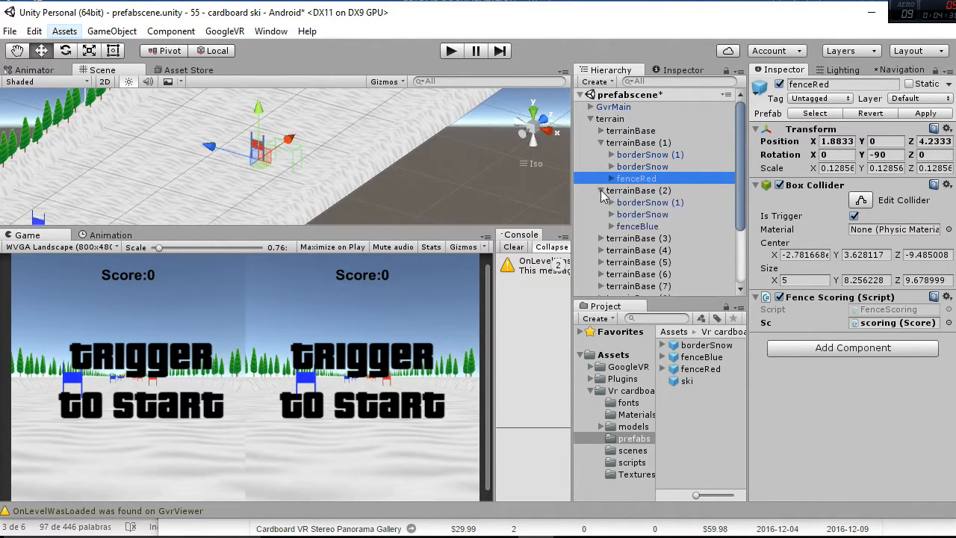
left_click(636, 225)
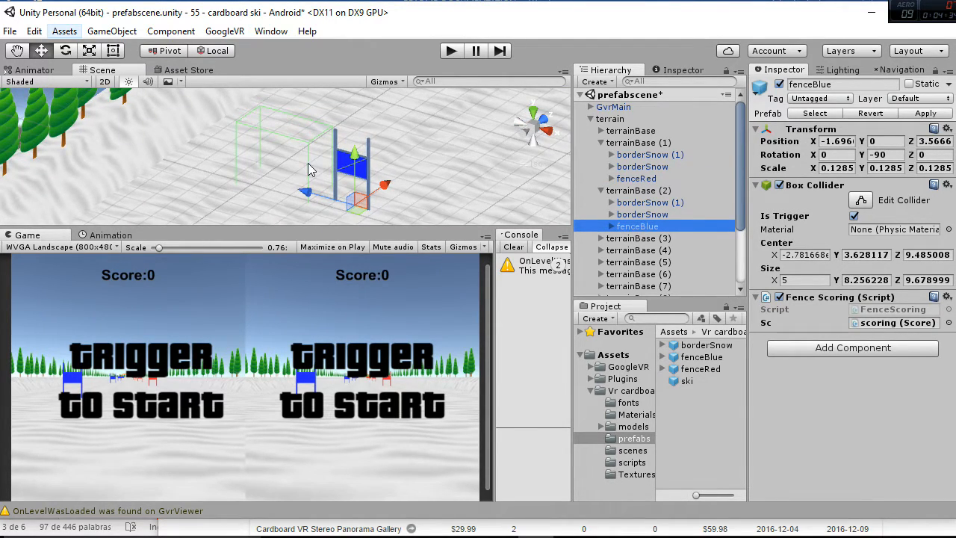
mouse_move(422, 163)
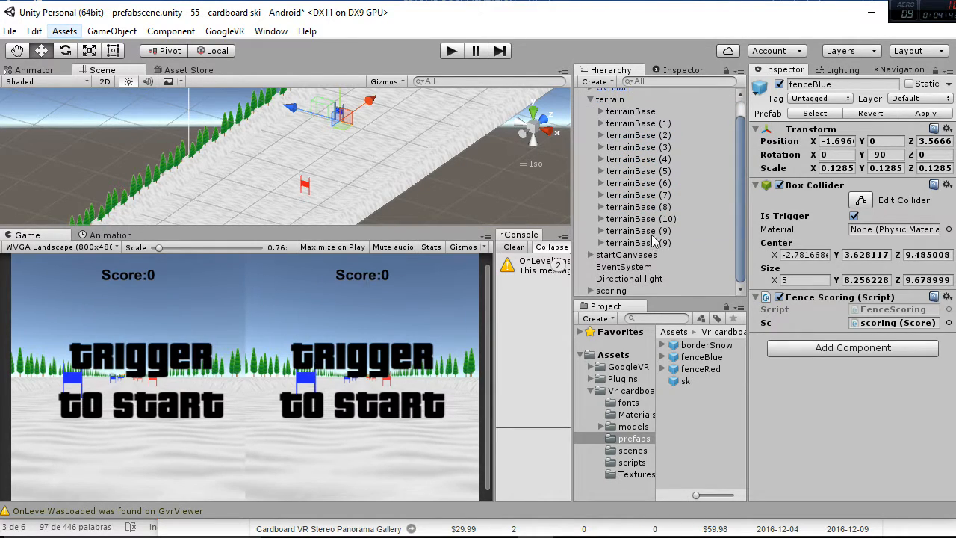
Expand terrainBase (9) to show the finish arch with its trigger collider and Finish script
left_click(601, 242)
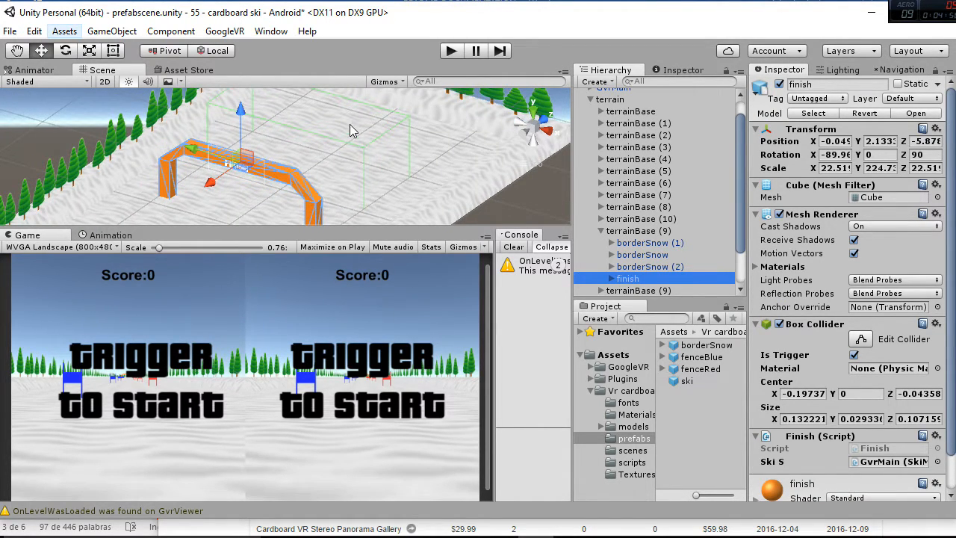
mouse_move(379, 145)
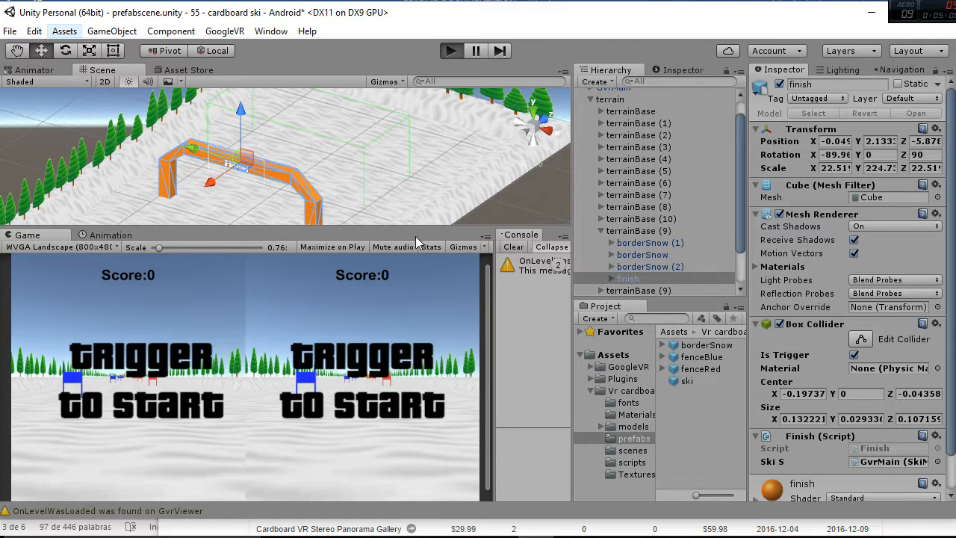
mouse_move(670, 146)
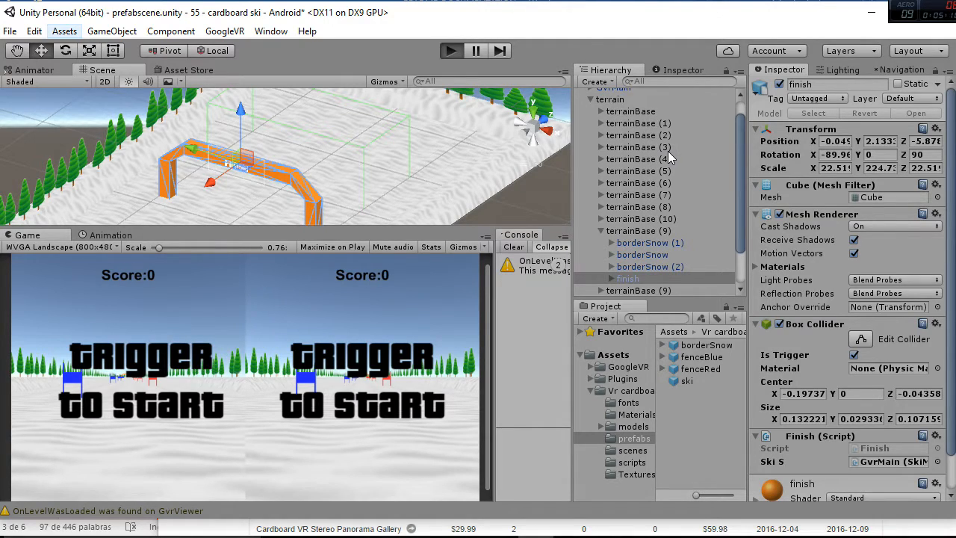
mouse_move(665, 159)
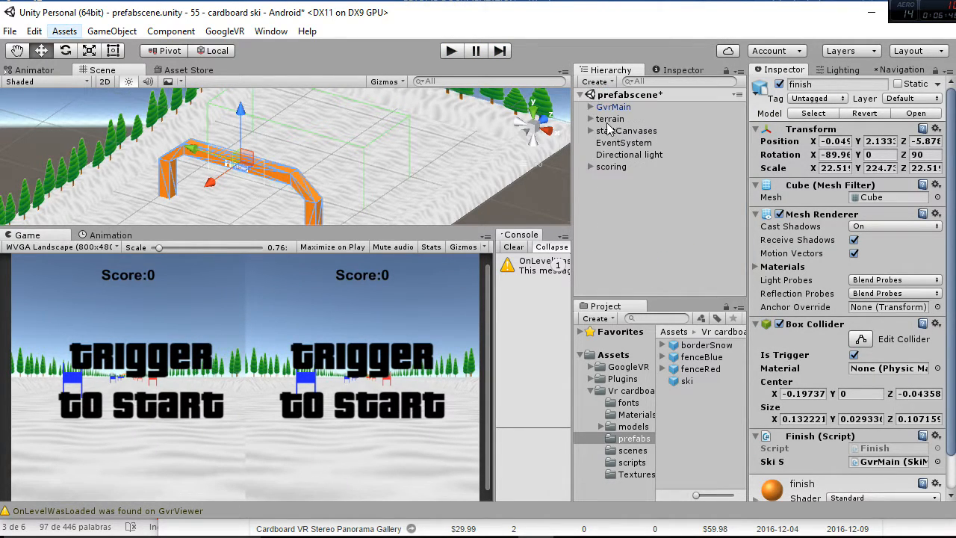
Locate and preview the SkiMovement script used by the GvrMain player in Assets/scripts
left_click(612, 108)
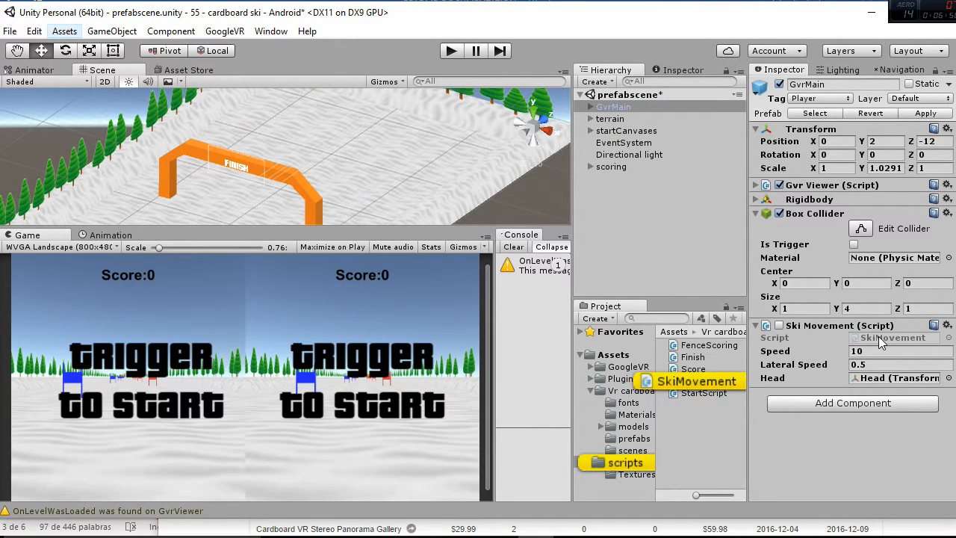
left_click(710, 381)
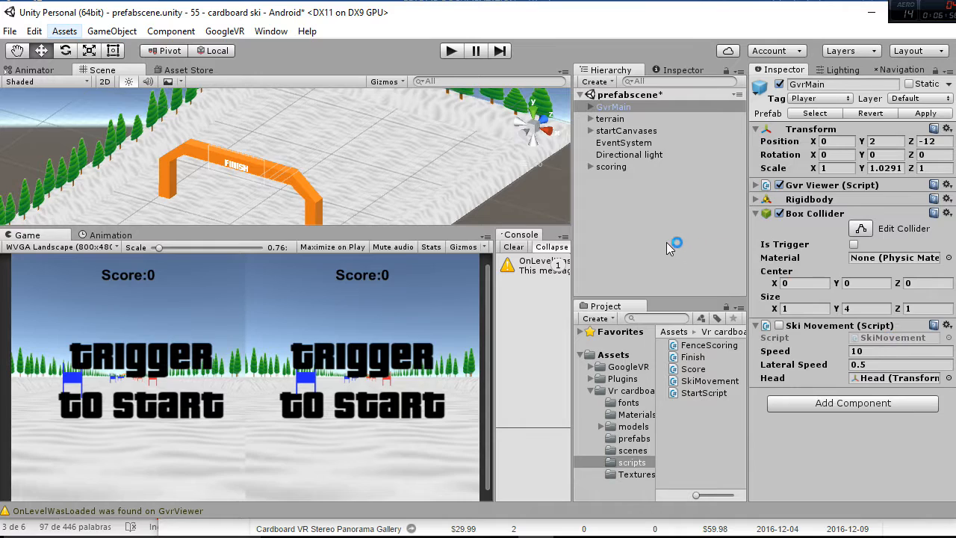
left_click(710, 381)
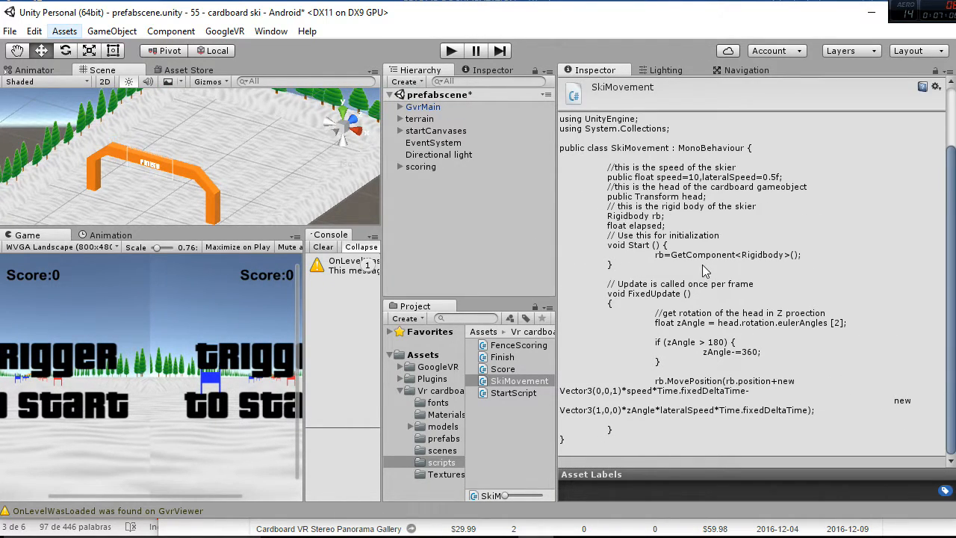
mouse_move(759, 262)
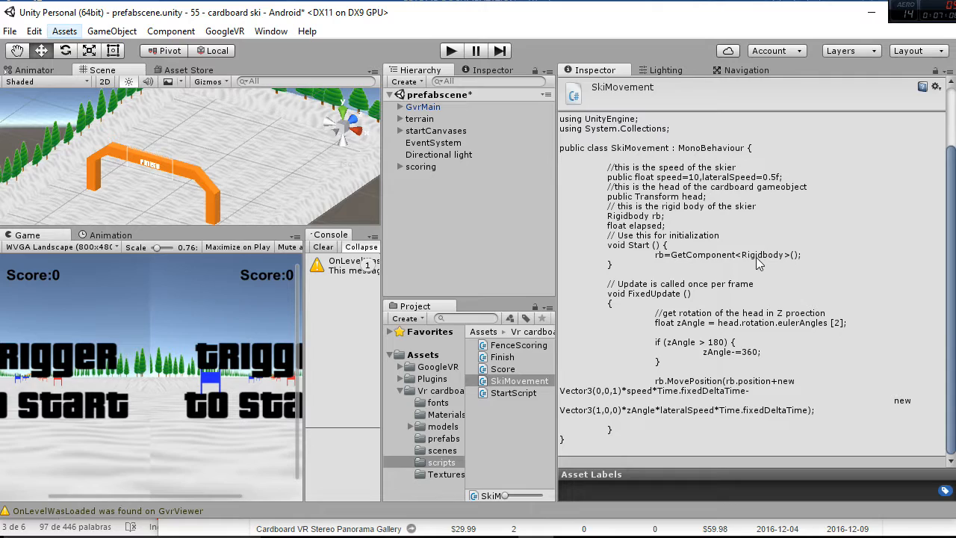
mouse_move(699, 373)
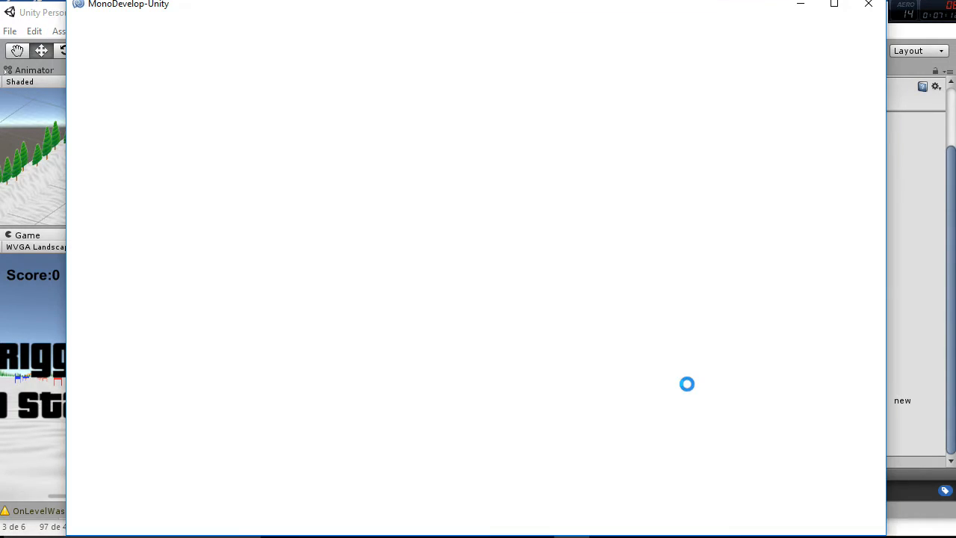
mouse_move(866, 219)
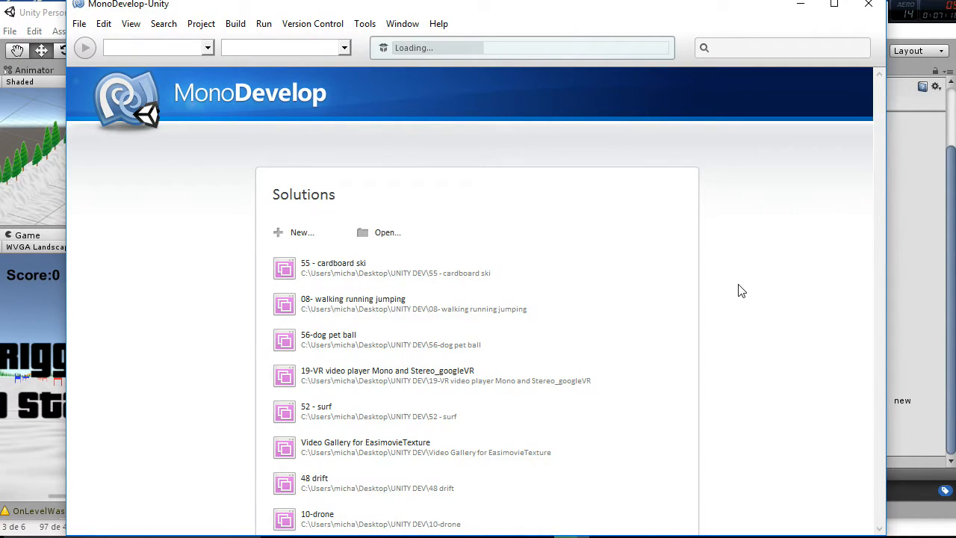
Load the '55 - cardboard ski' solution from MonoDevelop's welcome page
double_click(335, 263)
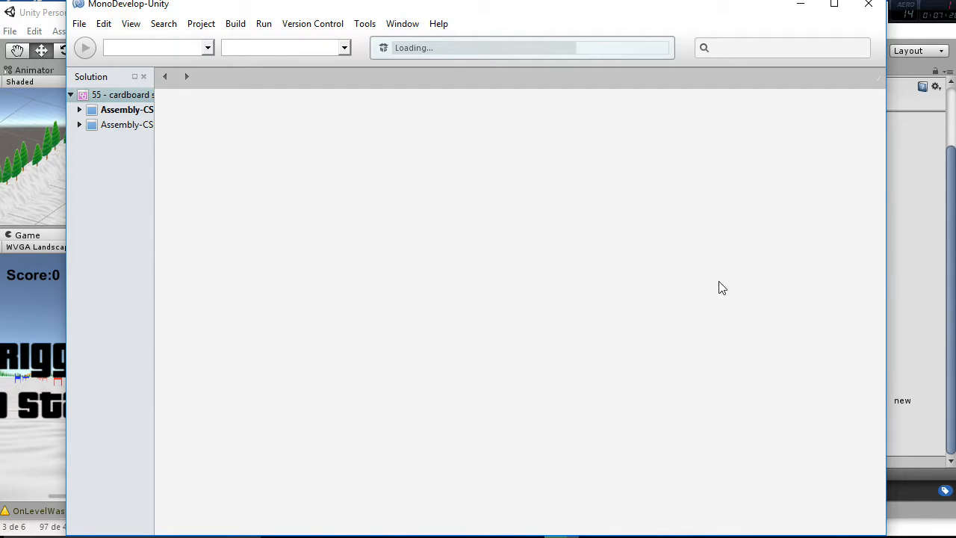
mouse_move(485, 314)
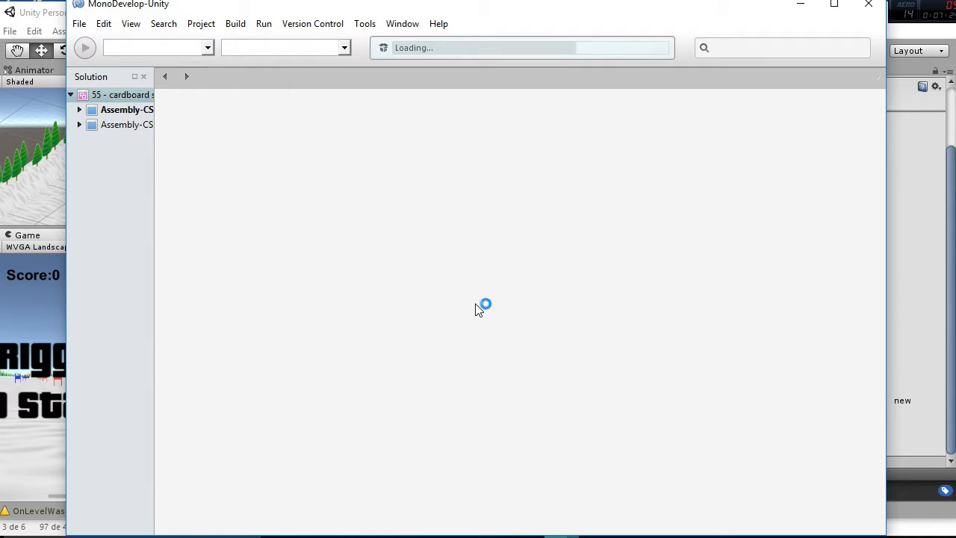
mouse_move(466, 307)
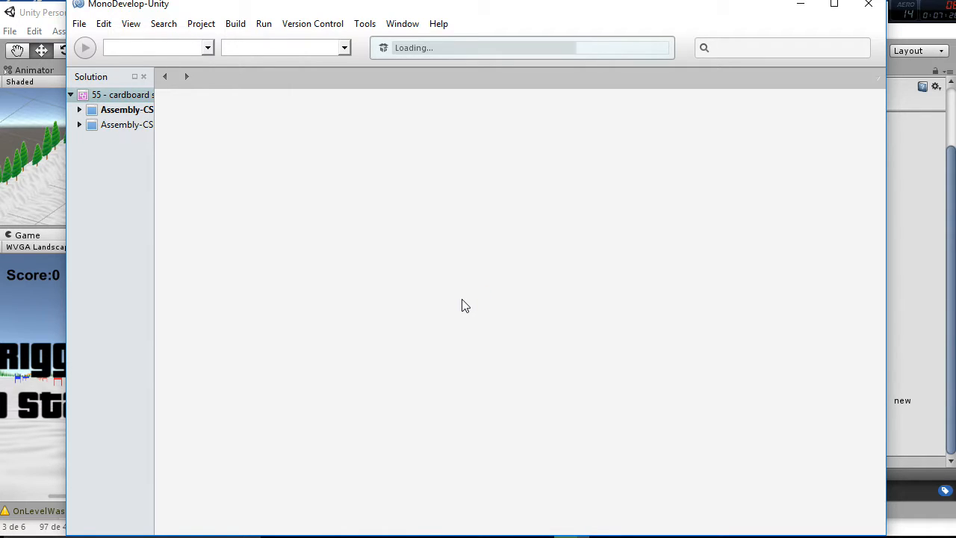
mouse_move(466, 302)
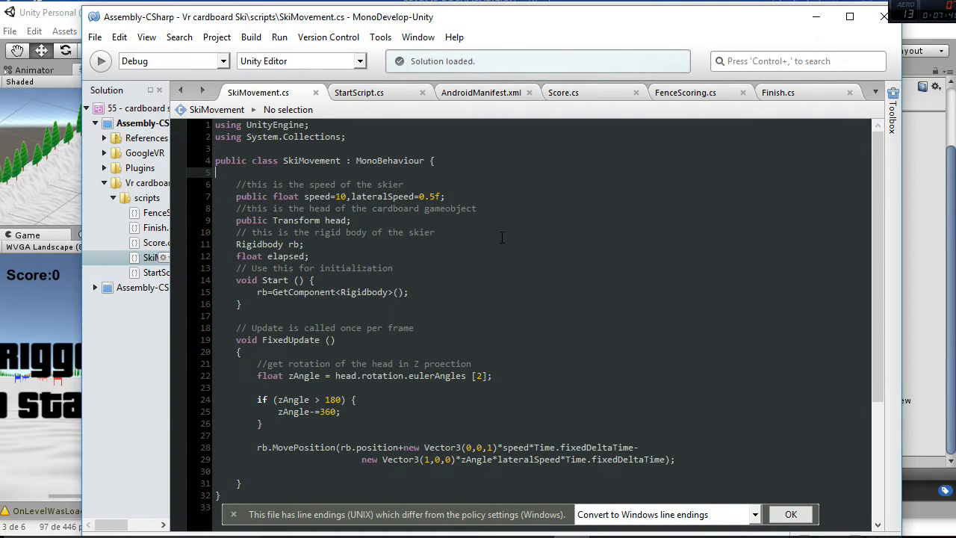
scroll("down", 3)
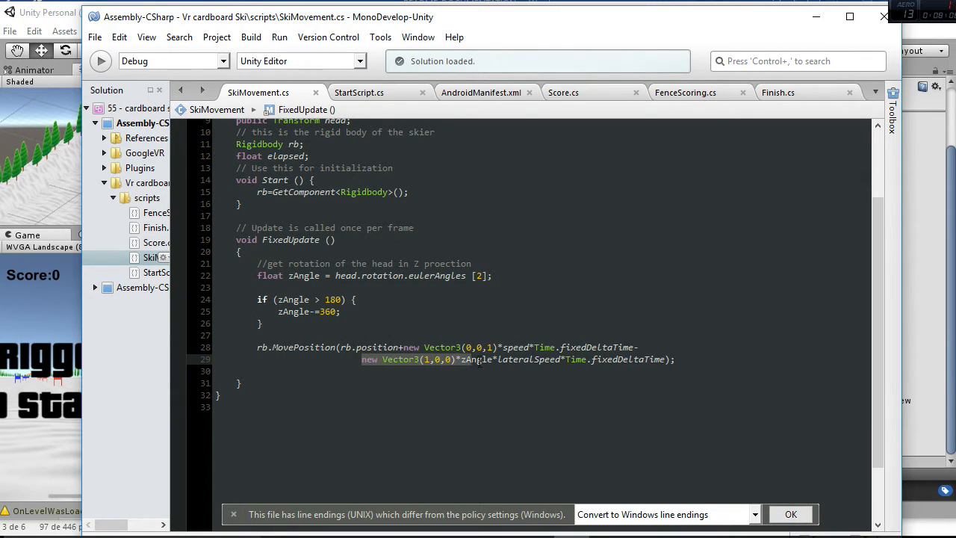
left_click(480, 359)
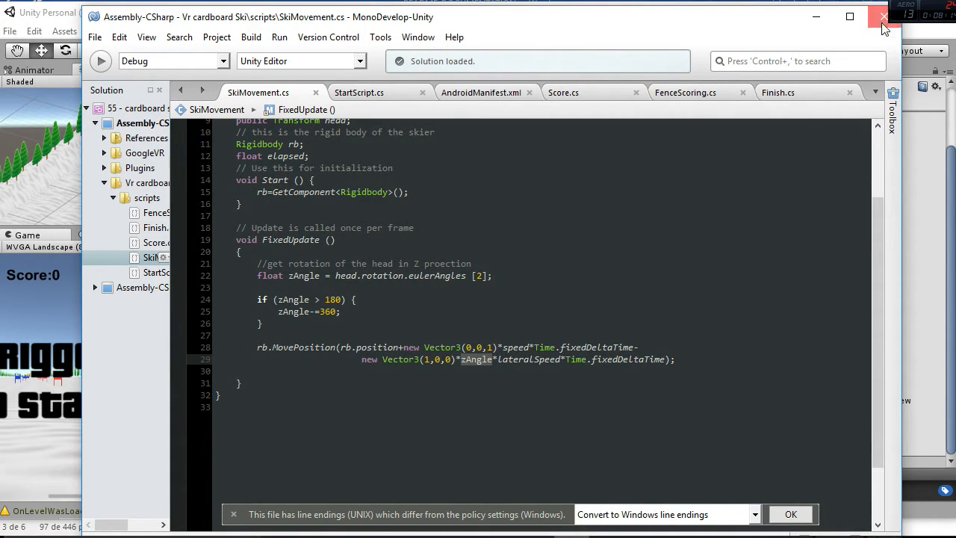
mouse_move(744, 208)
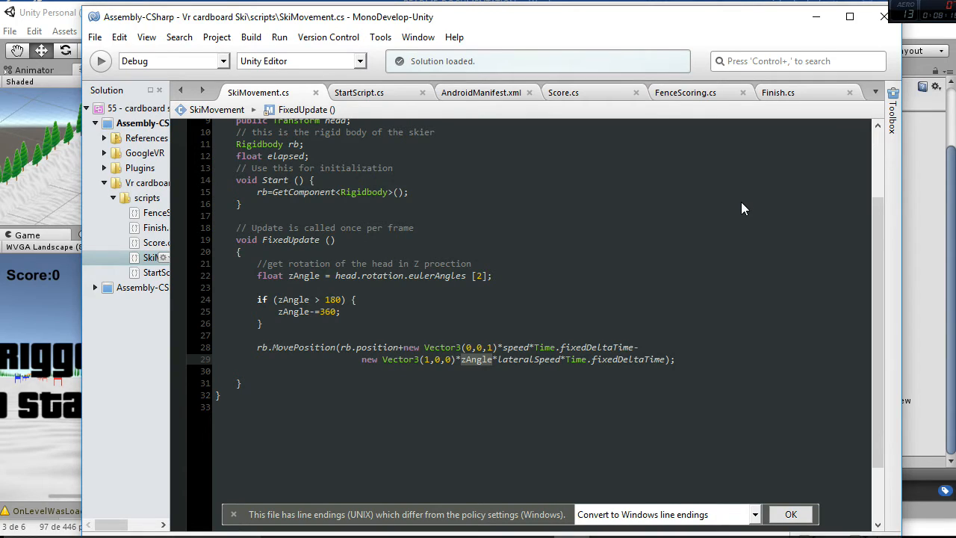